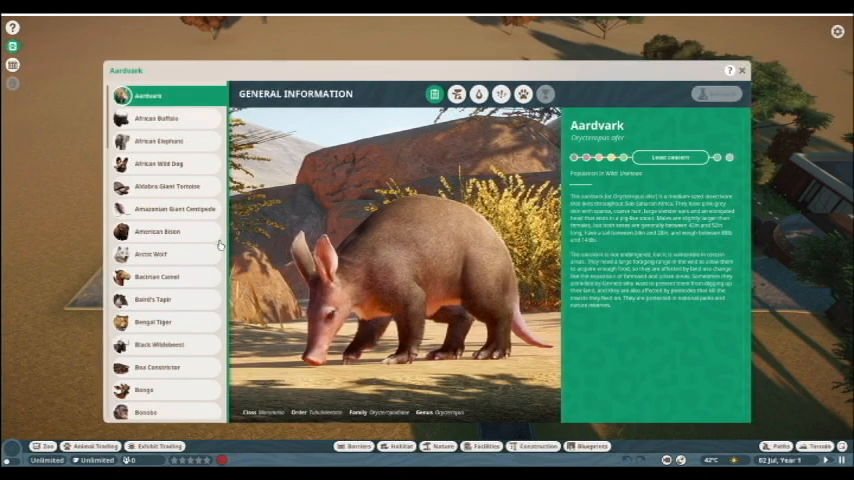
- Find Red Panda in the Zoopedia list, view its species entry, then close the encyclopedia
scroll("down", 3)
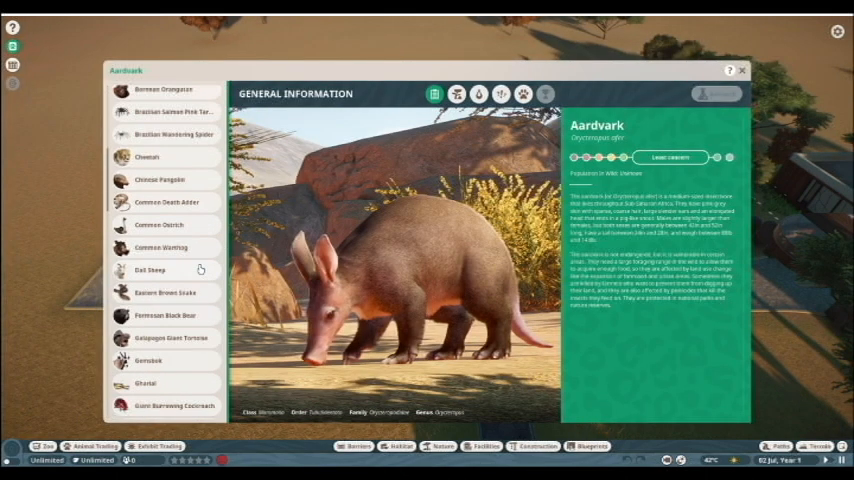
scroll("down", 3)
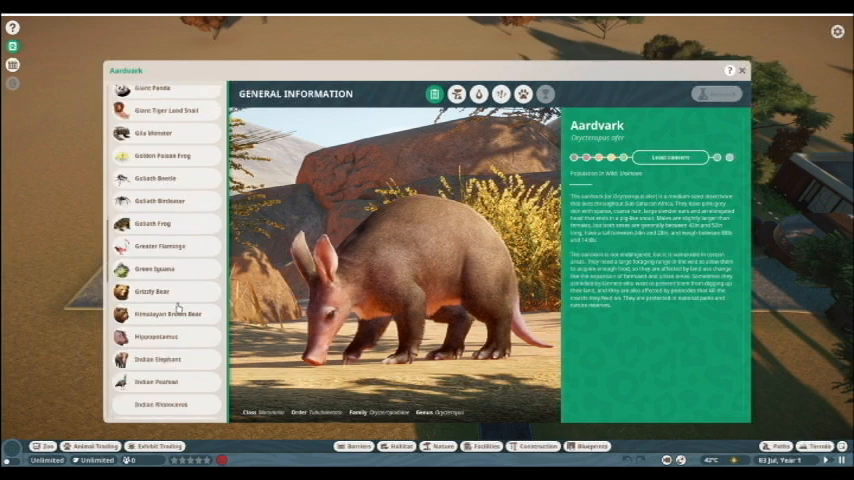
scroll("down", 3)
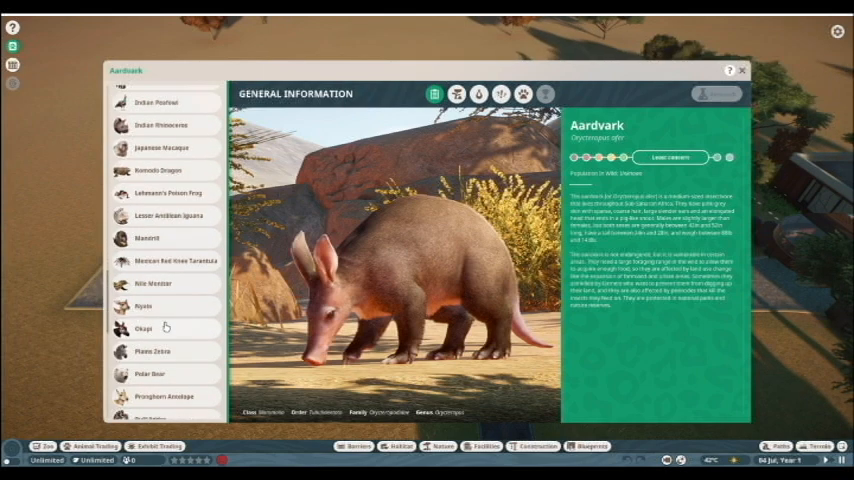
scroll("down", 3)
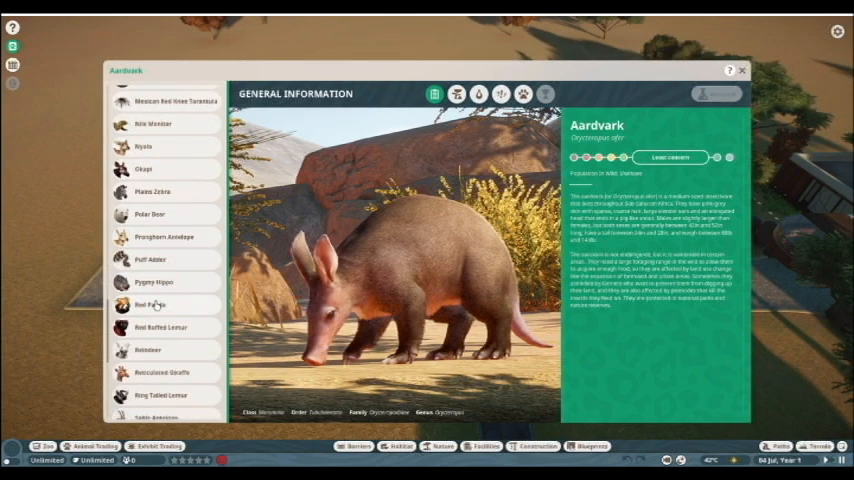
left_click(150, 305)
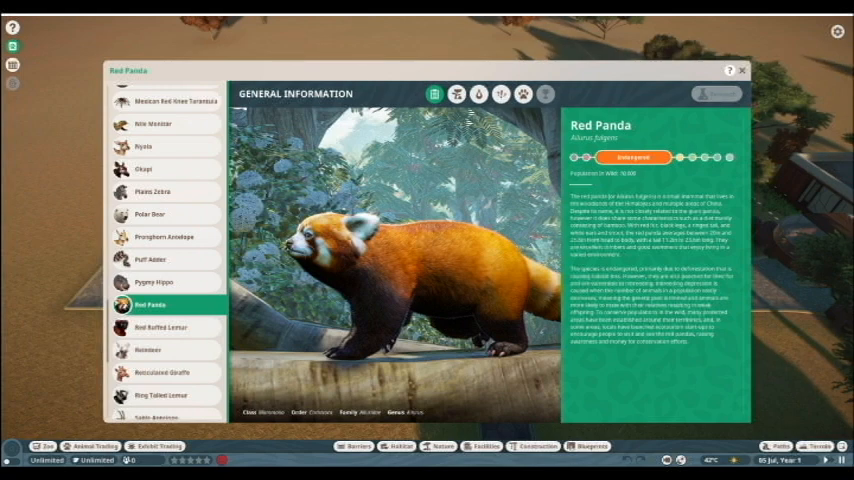
left_click(456, 93)
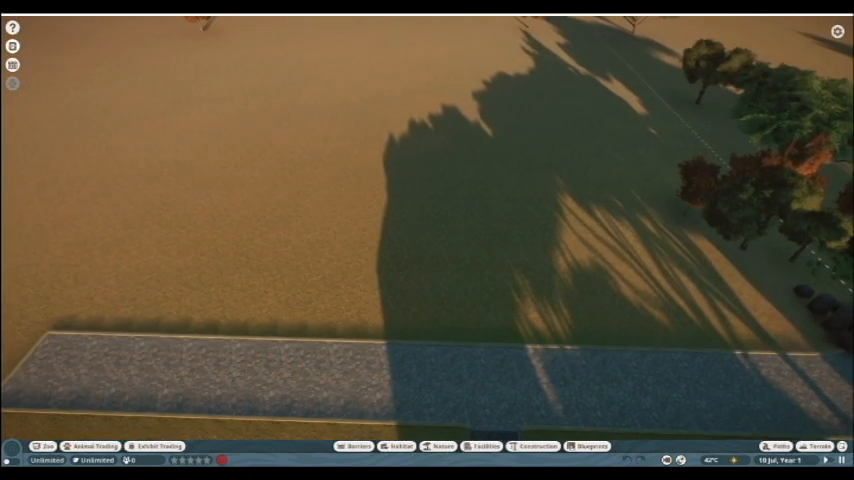
- Pick Brick Wall 4m from the brick walls category of construction pieces
left_click(537, 445)
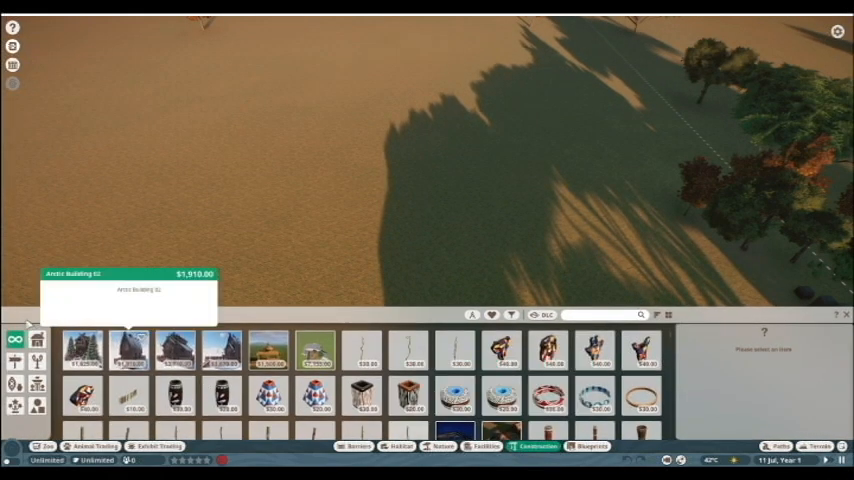
left_click(38, 338)
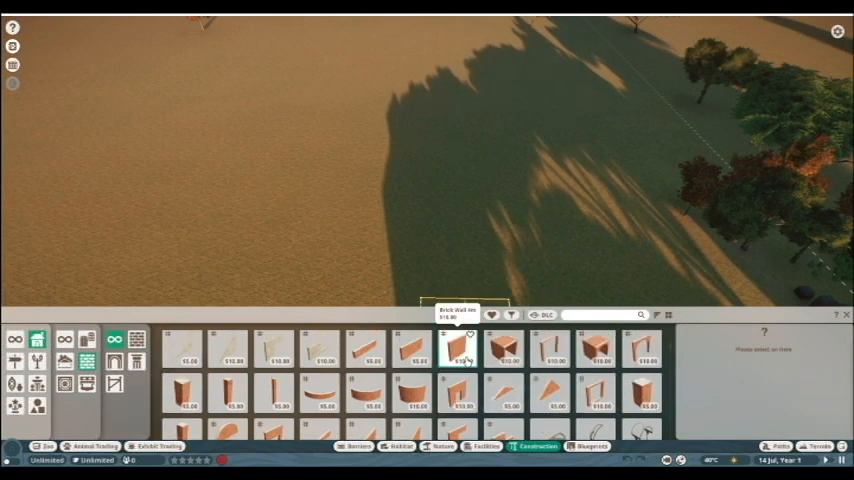
left_click(458, 348)
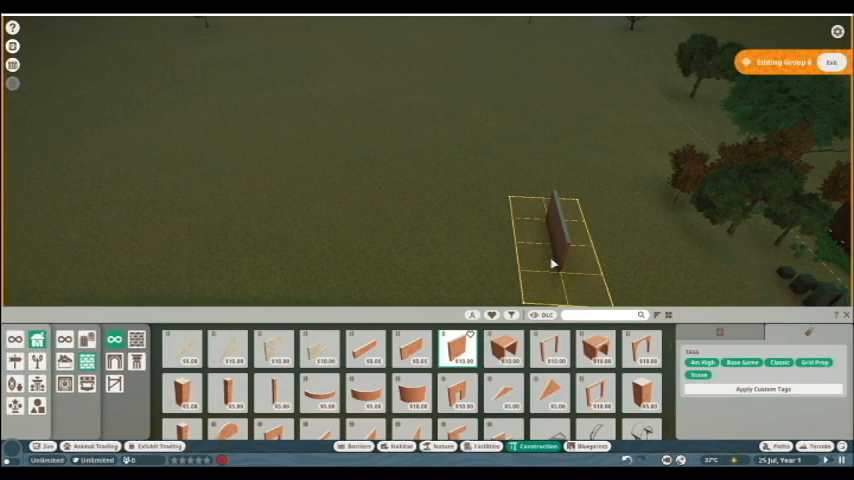
mouse_move(535, 235)
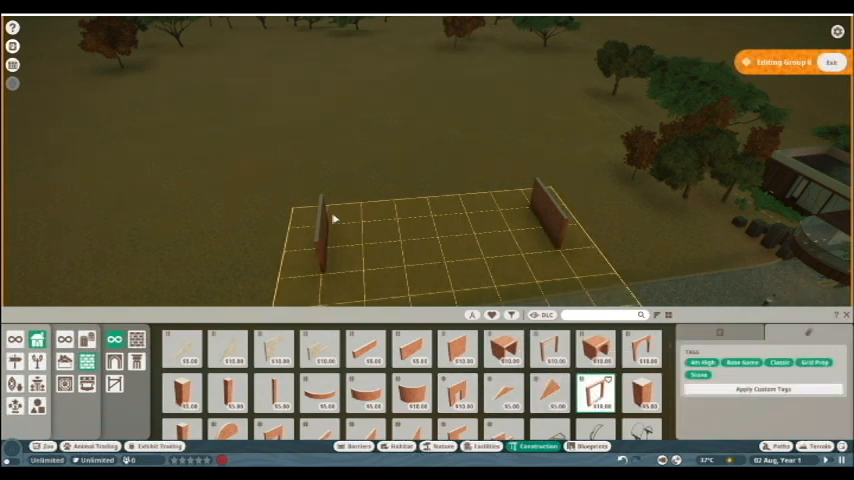
- Choose another brick wall piece to extend the walls into a U shape
left_click(335, 218)
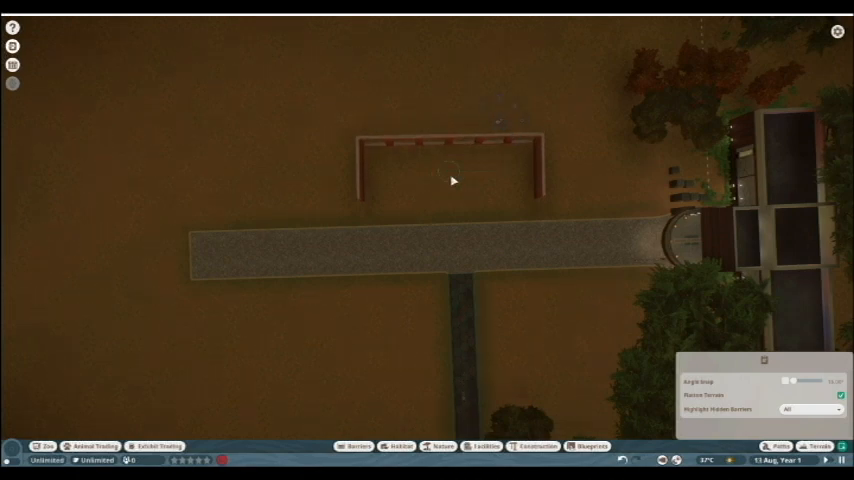
- Select the U-shaped walls and confirm them as one ten-piece building group
left_click(452, 180)
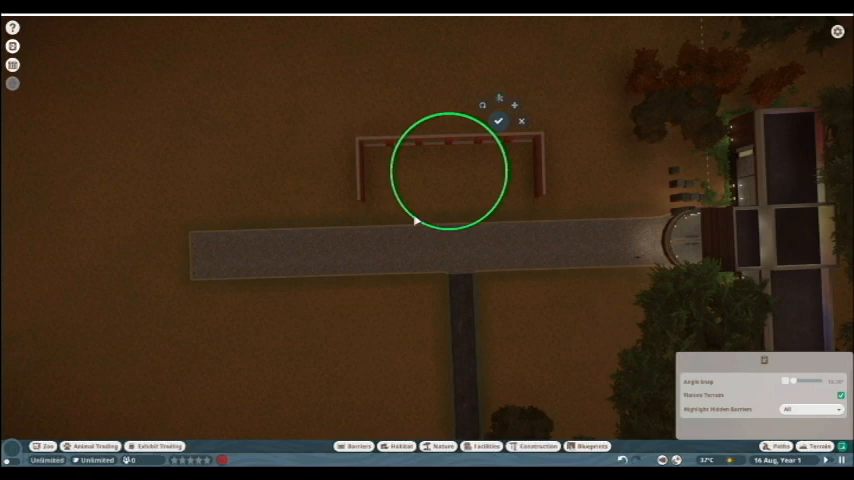
left_click(498, 120)
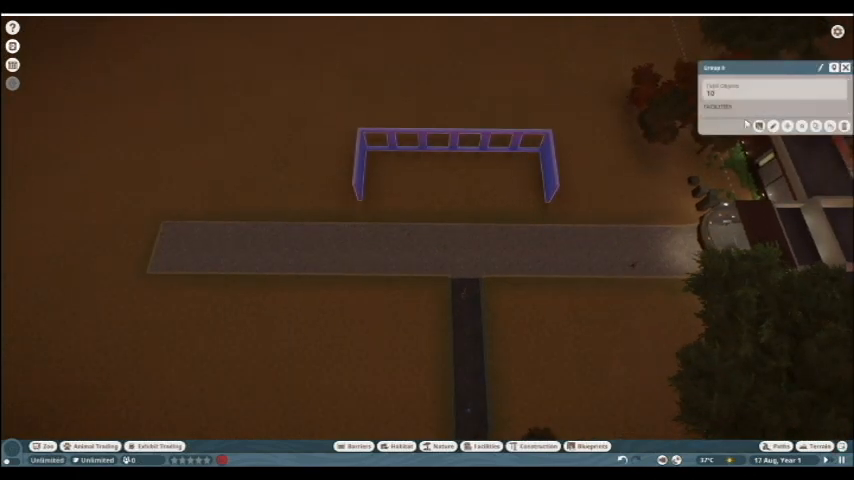
mouse_move(773, 124)
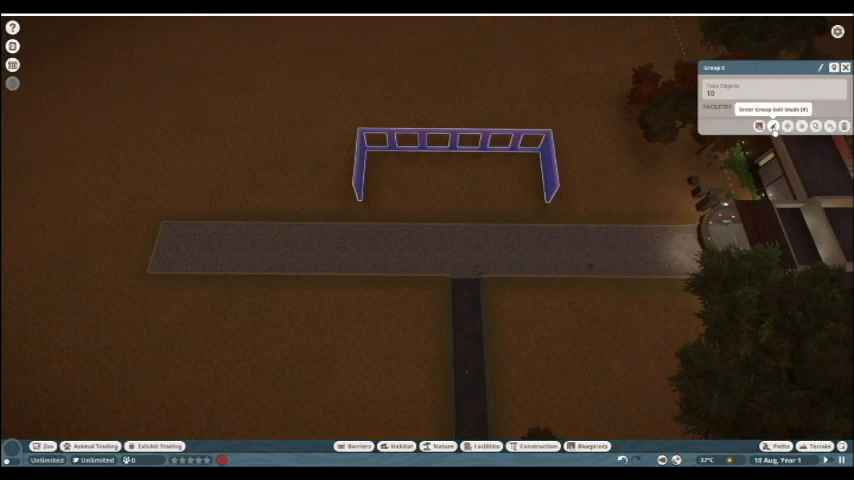
- Re-enter group editing and choose a wall piece to enclose the room
left_click(538, 446)
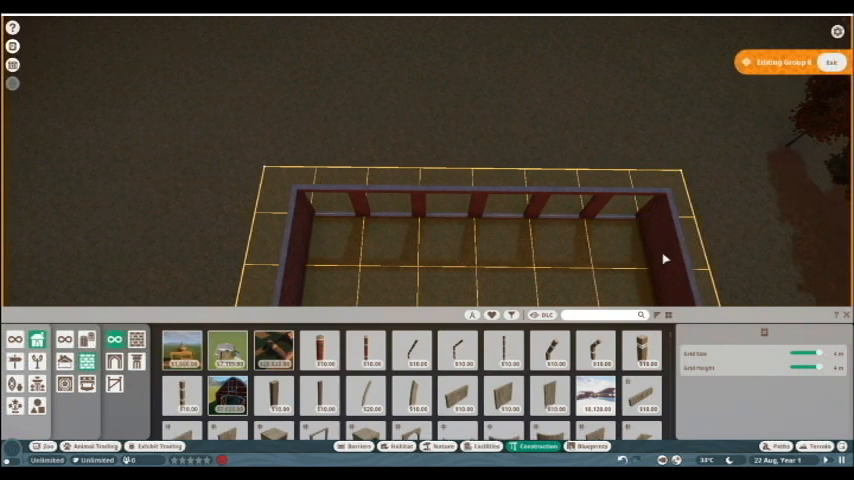
left_click(660, 230)
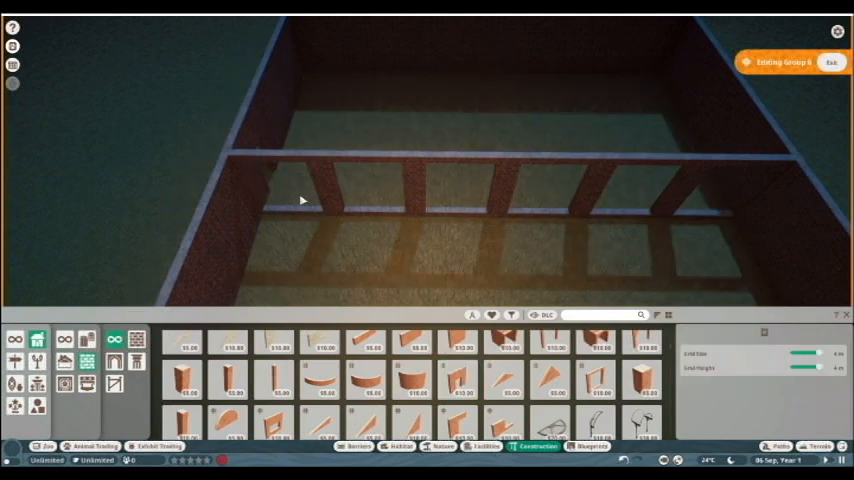
mouse_move(350, 190)
type("glass")
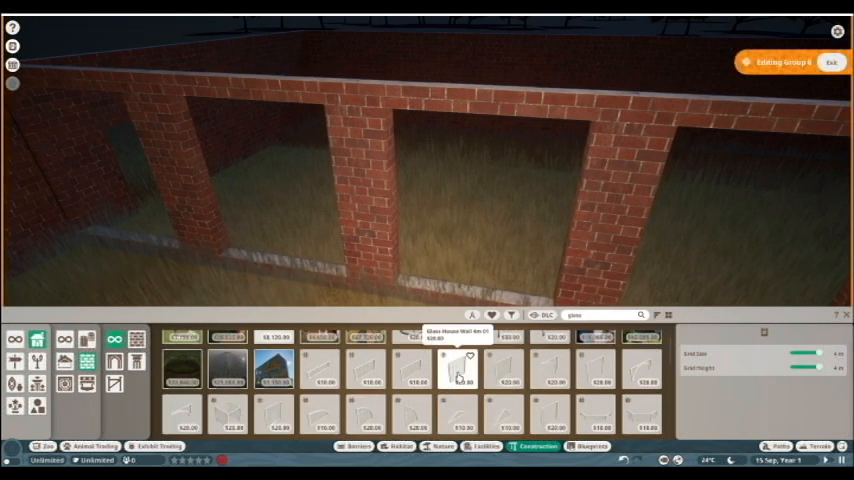
- Pick Glass House Wall 4m to fill the brick wall openings
left_click(458, 372)
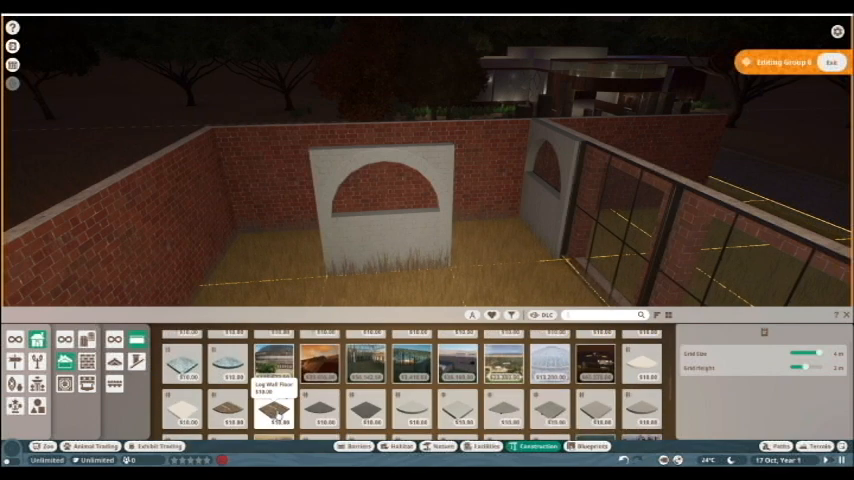
- Pick the Log Wall Floor piece to lay on the arched wall
left_click(272, 406)
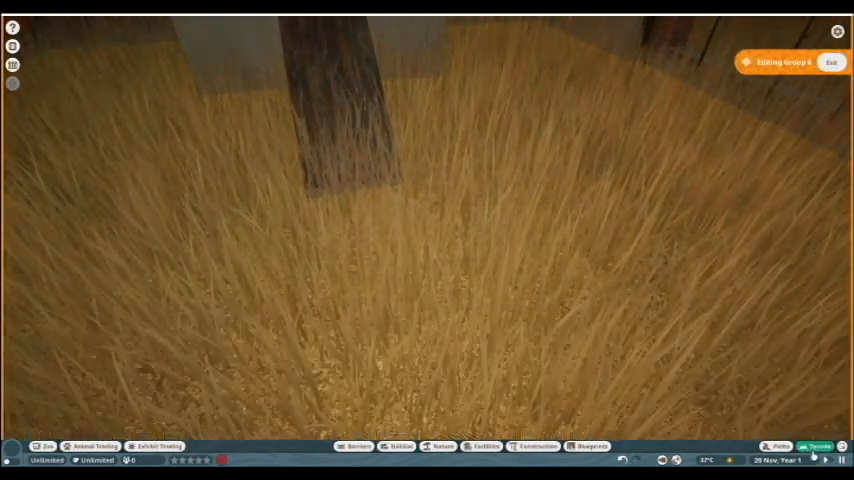
- Select the enclosure group and return to editing its construction pieces
left_click(817, 445)
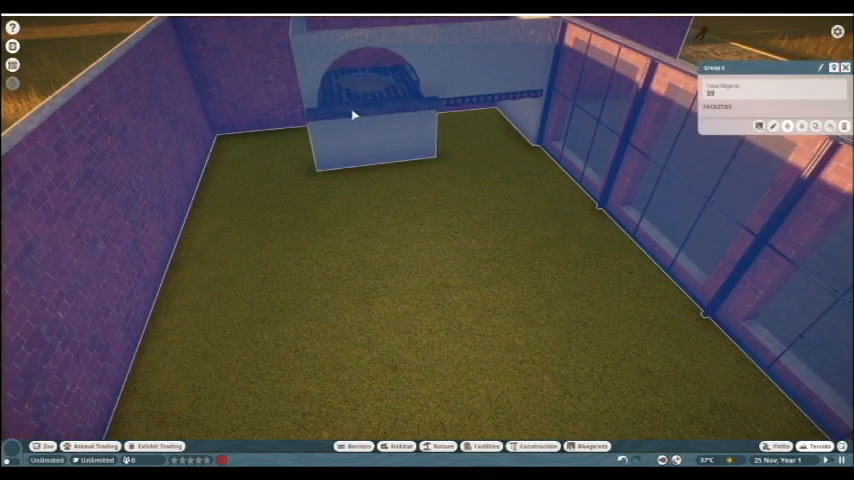
left_click(537, 446)
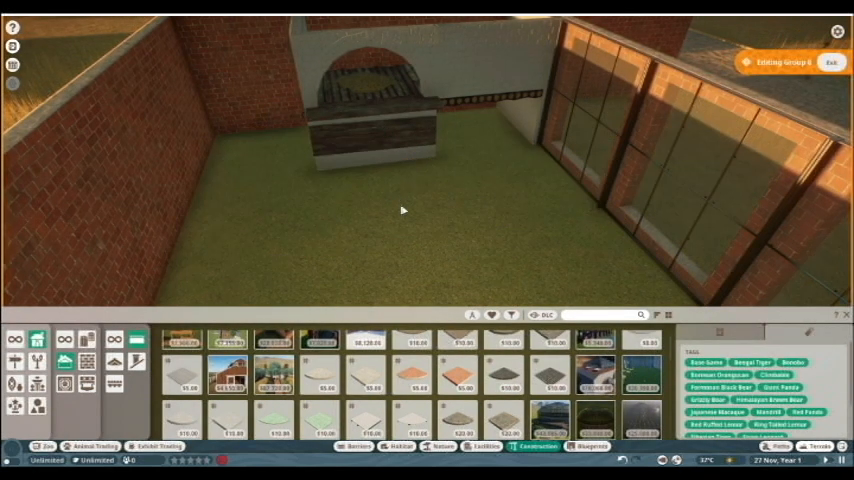
- Choose a wooden beam and snap it onto the arched wall's top
left_click(375, 113)
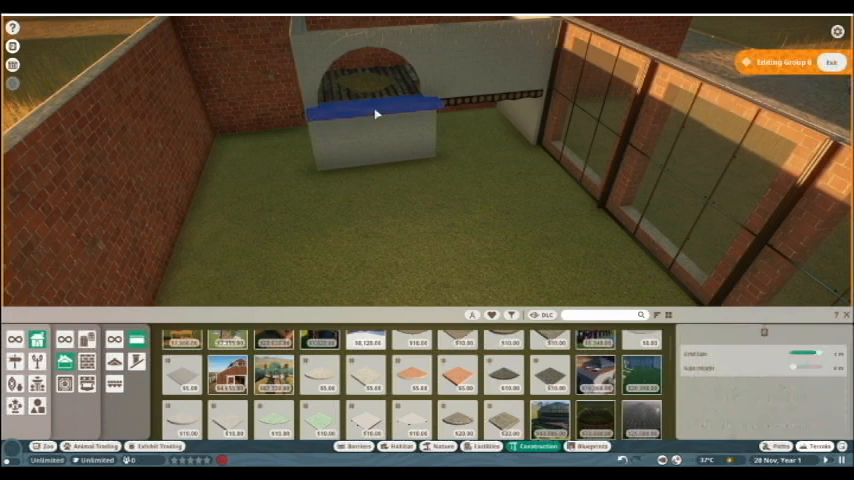
left_click(375, 113)
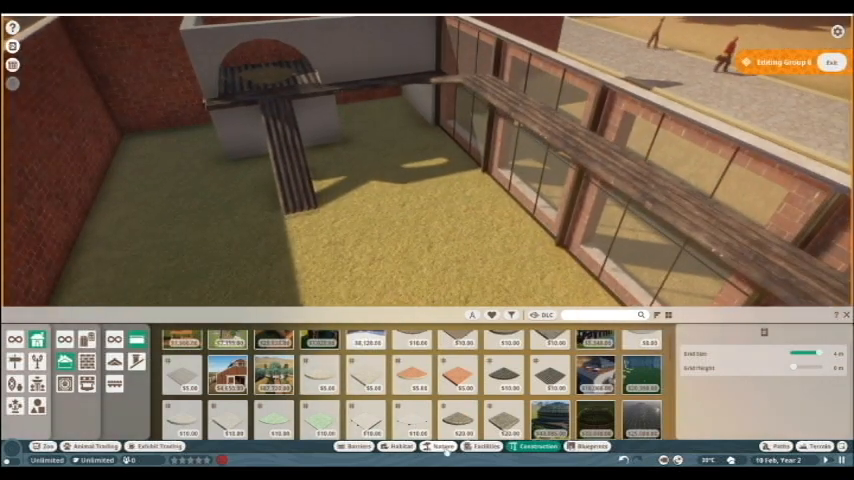
- Filter the Nature catalogue to Asia-continent plants and expand the Biome filter
left_click(442, 446)
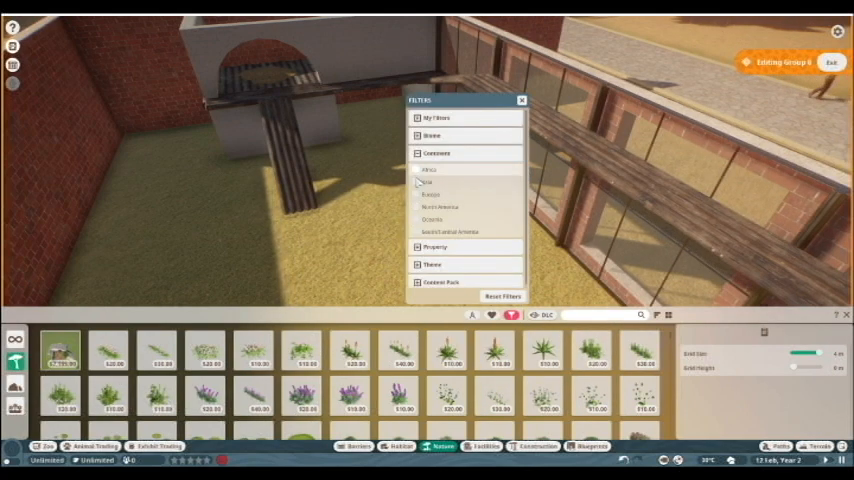
left_click(416, 182)
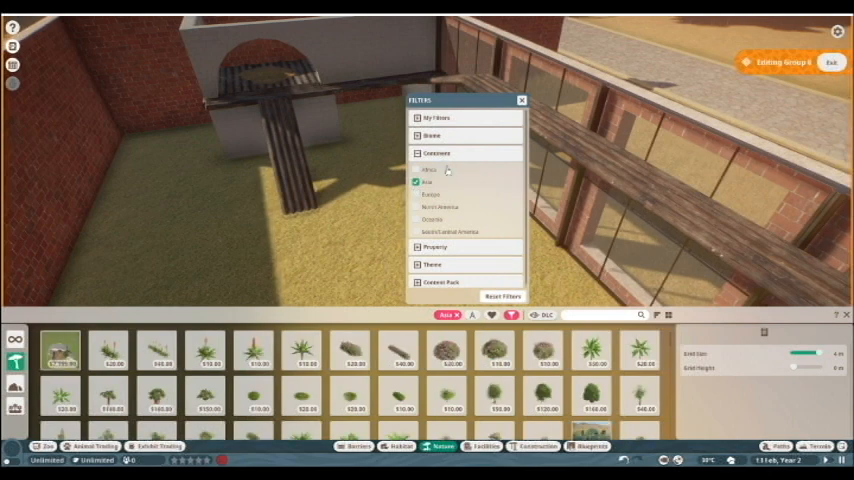
left_click(432, 135)
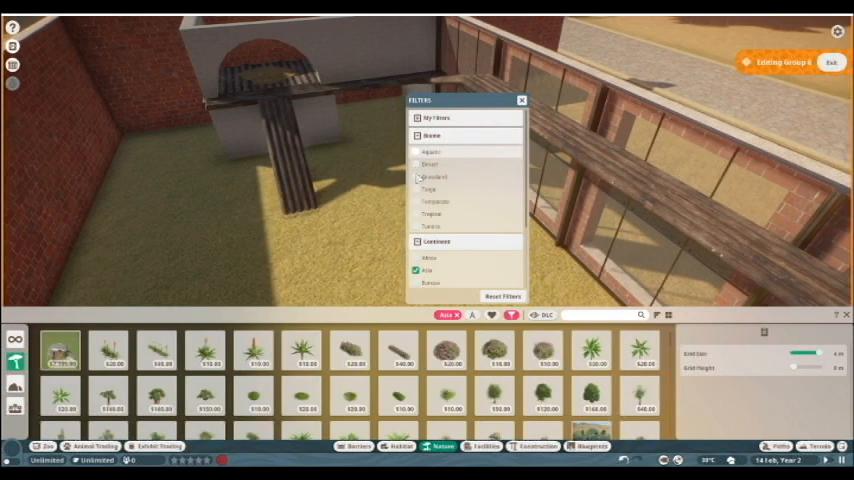
left_click(416, 201)
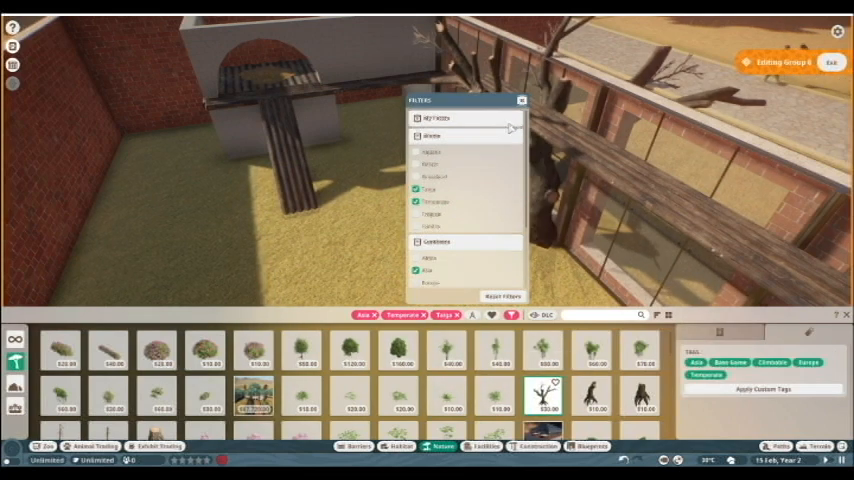
- Close the item filter panel after setting the Asia, Temperate and Taiga filters
left_click(521, 100)
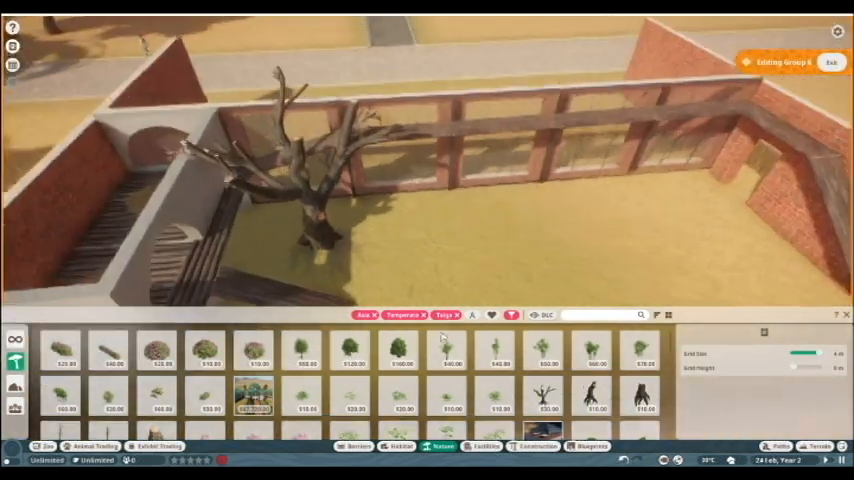
- Place the bare dead tree on the sandy enclosure floor
left_click(448, 348)
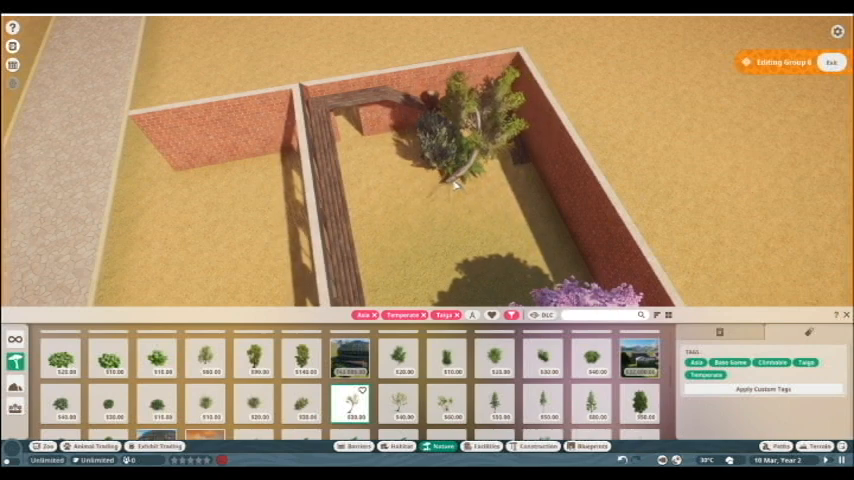
- Place the leafy tree by the back wall and pick the white-flowering rose bush
left_click(455, 185)
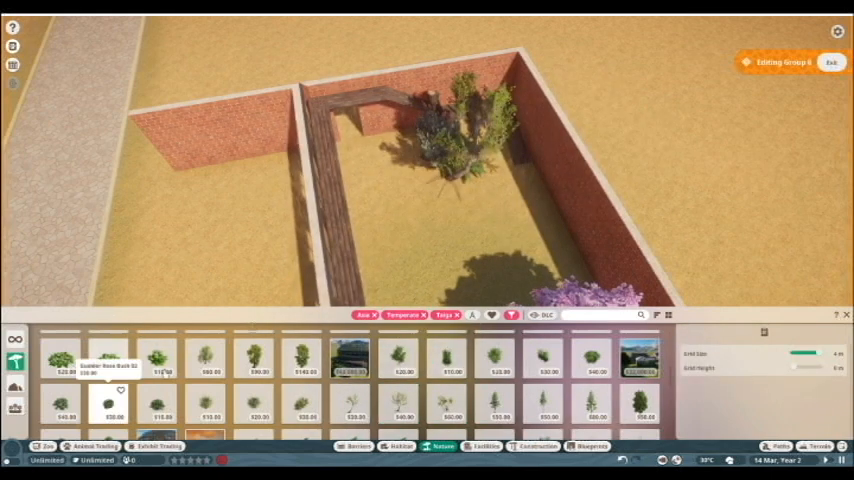
left_click(390, 185)
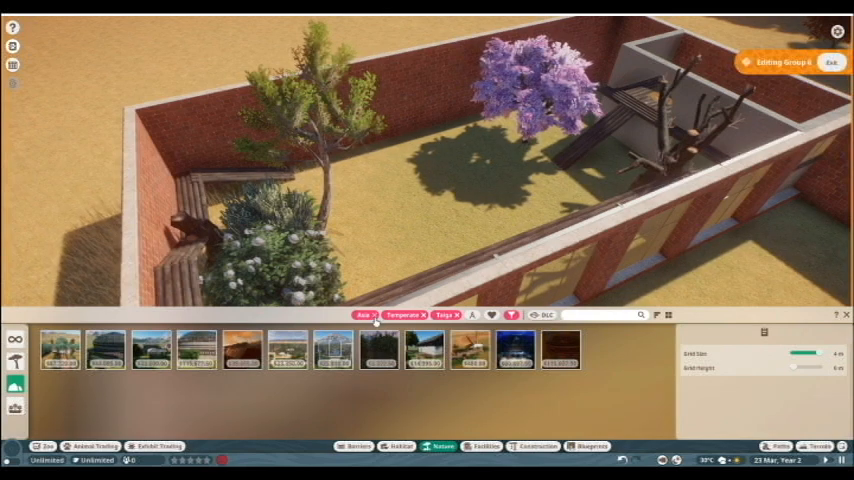
- Drop the Asia filter and place a Taiga rock cladding piece on the floor
left_click(364, 315)
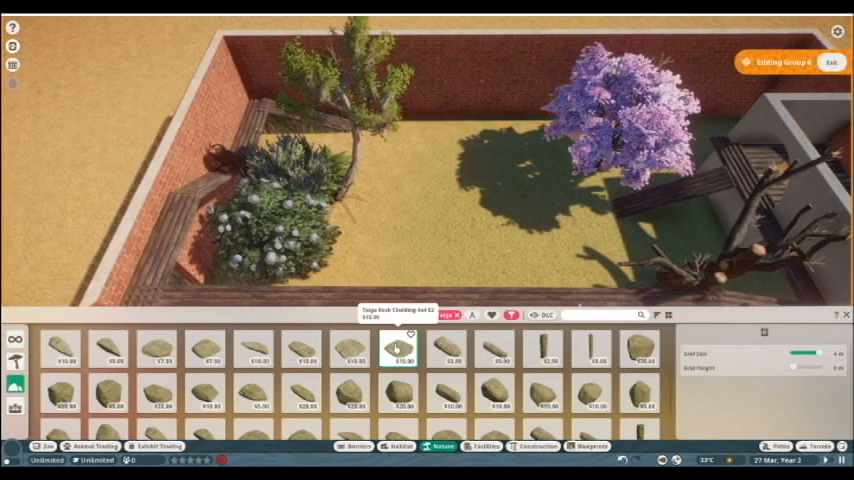
left_click(465, 210)
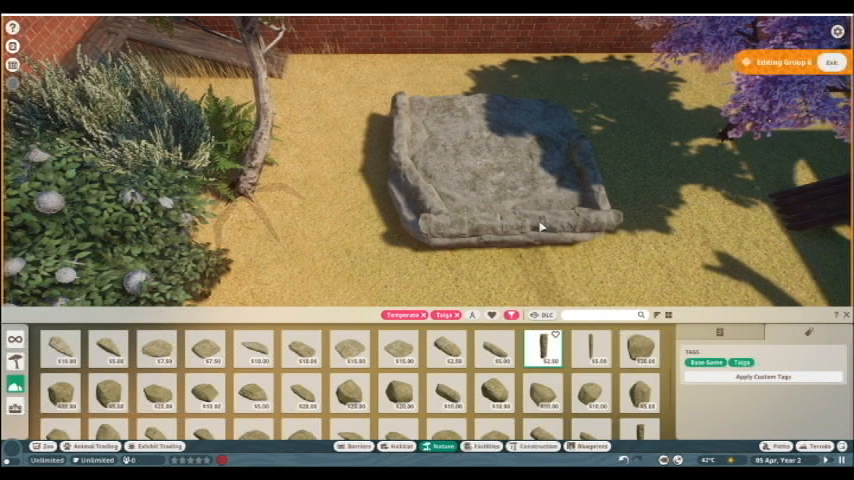
left_click(500, 180)
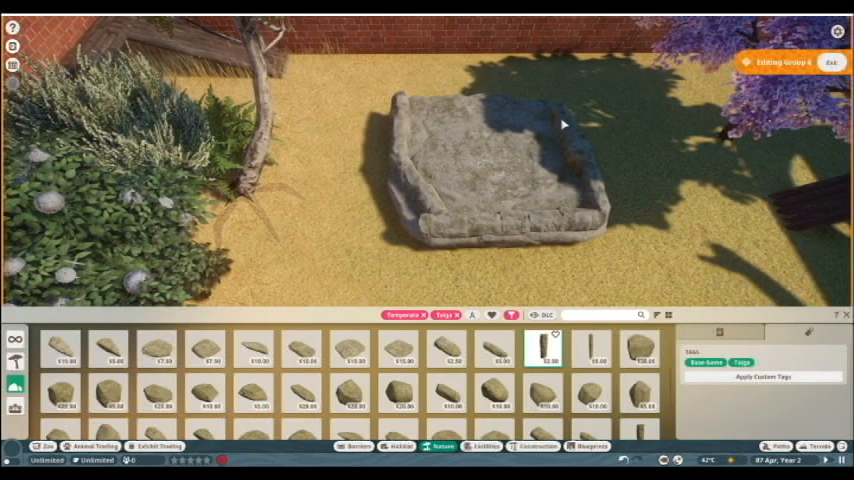
- Add two rock pieces around the rim of the rock basin
left_click(496, 347)
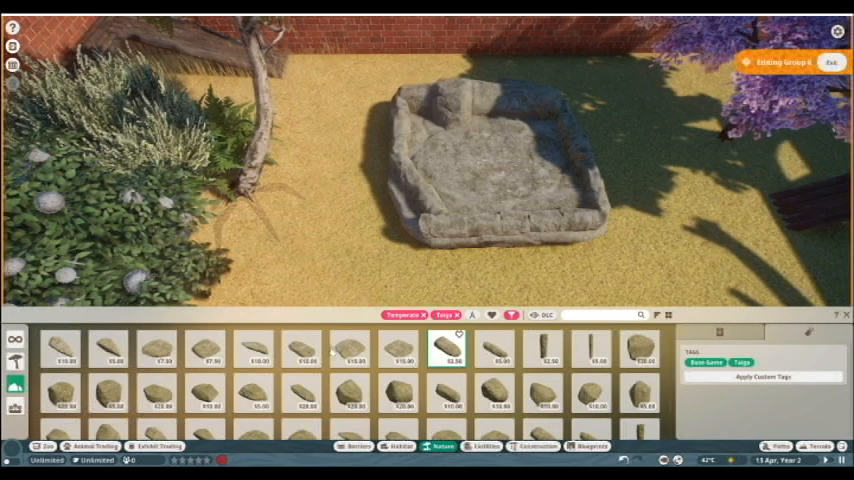
left_click(303, 350)
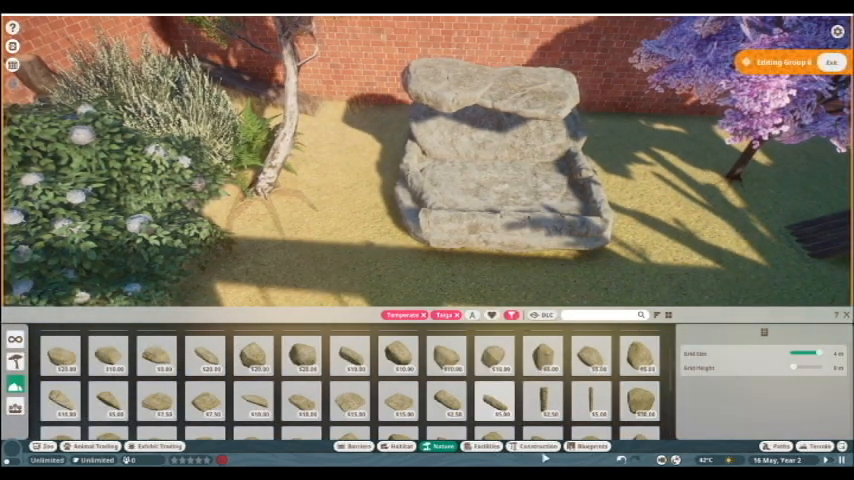
- Select another rock slab to stack onto the basin formation
left_click(533, 446)
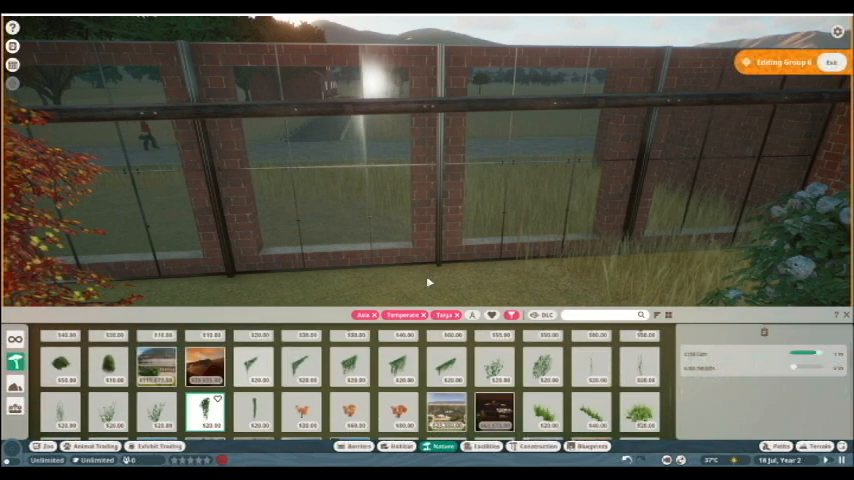
- Place climbing ivy on the wall top with Align To Surface enabled
left_click(720, 332)
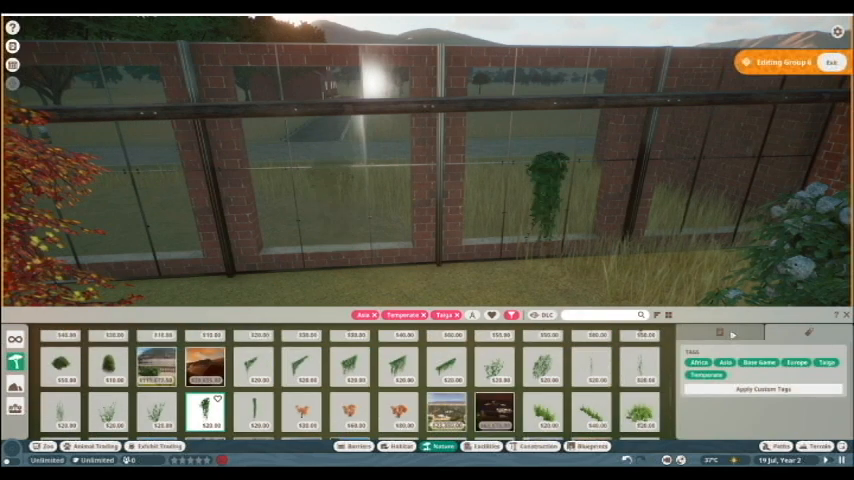
left_click(720, 332)
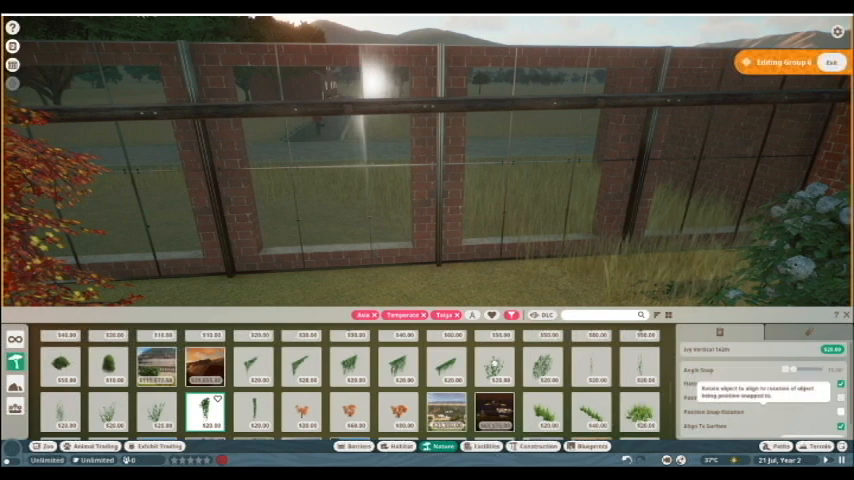
left_click(400, 365)
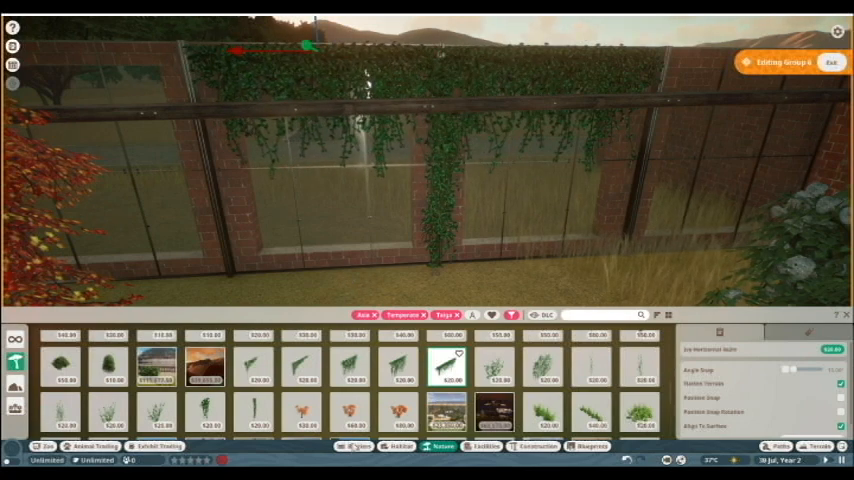
- Add another ivy strand trailing down the left section of the wall
left_click(258, 410)
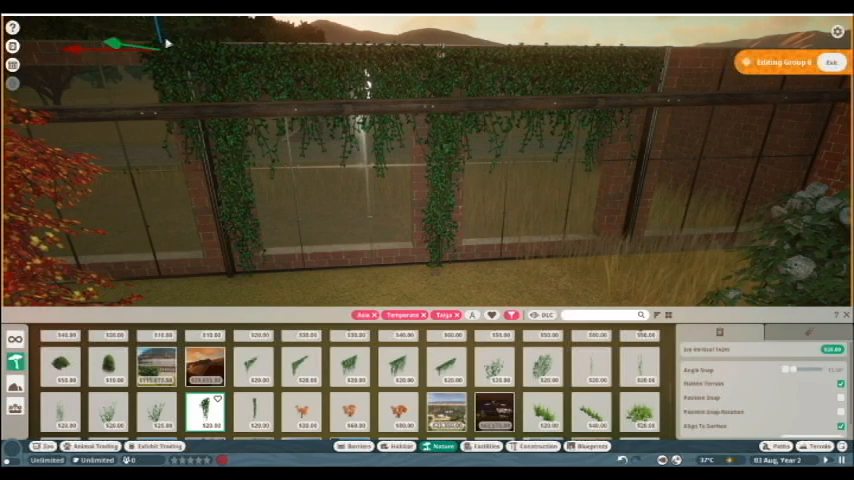
mouse_move(180, 82)
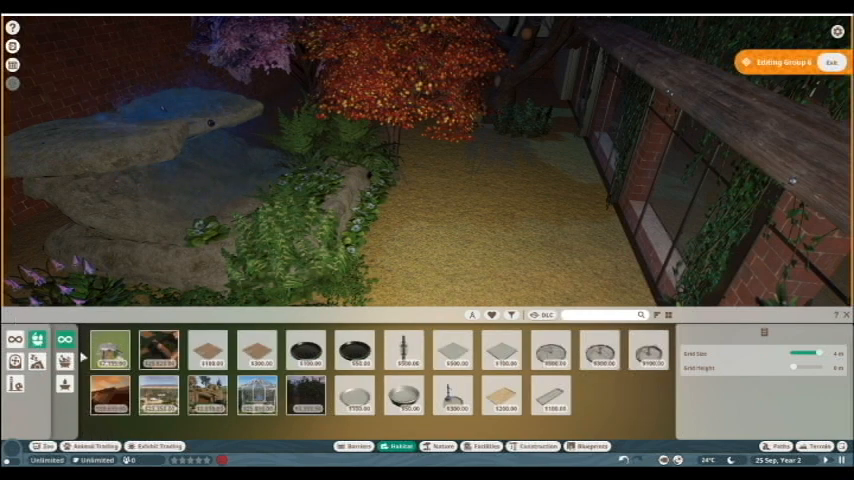
- Filter the habitat items to show only those suited to Red Panda
left_click(511, 315)
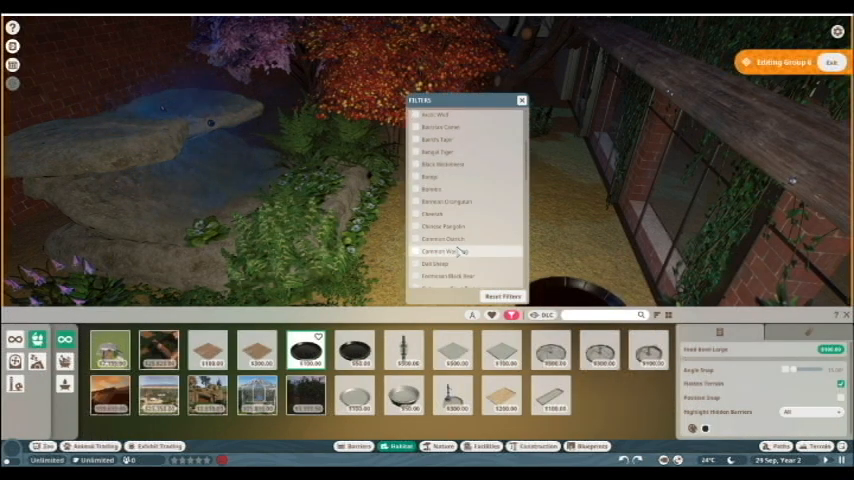
scroll("down", 3)
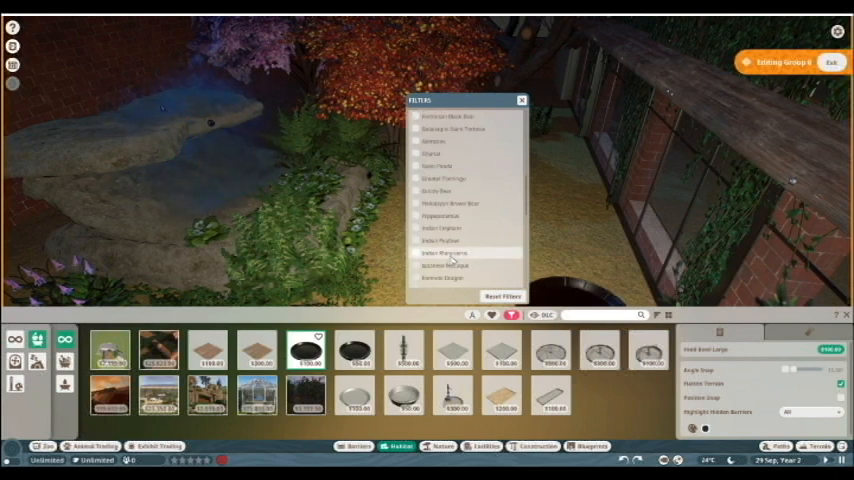
scroll("down", 3)
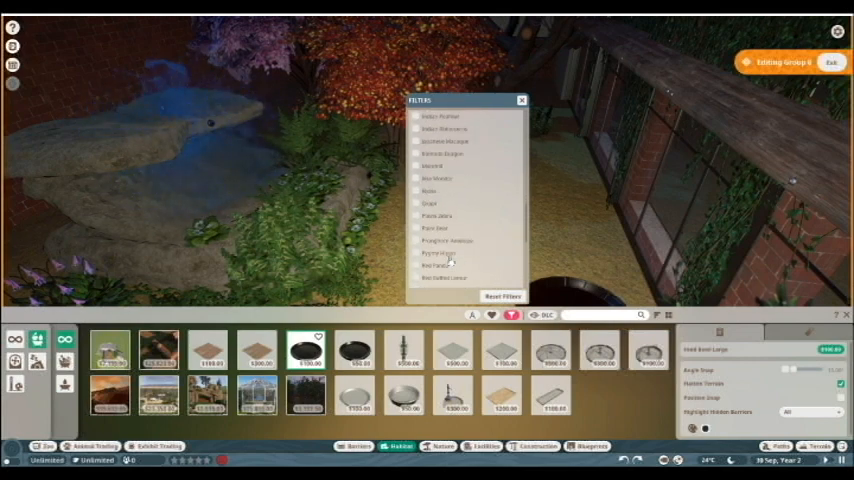
left_click(417, 247)
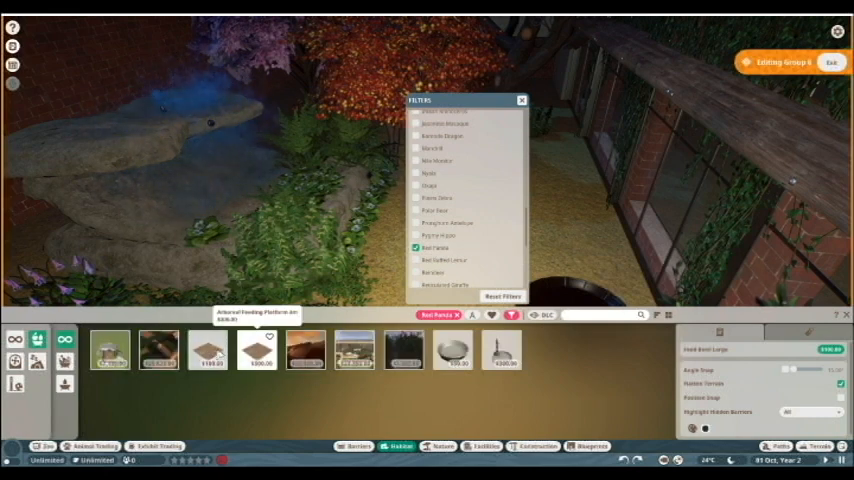
- Place the Arboreal Feeding Platform and a water drinking fountain beneath the red tree
left_click(521, 100)
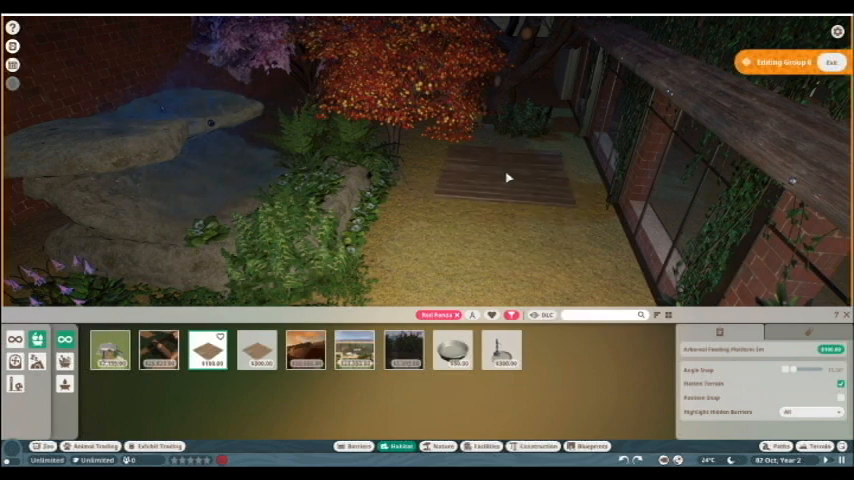
left_click(503, 350)
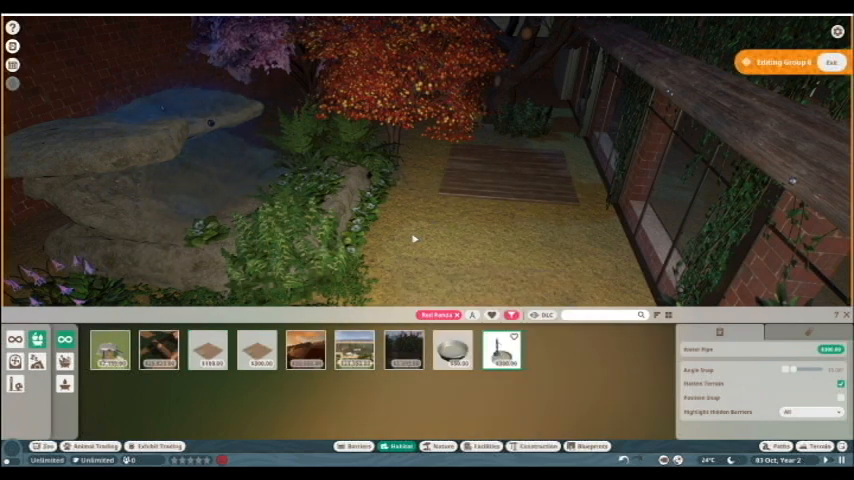
left_click(414, 241)
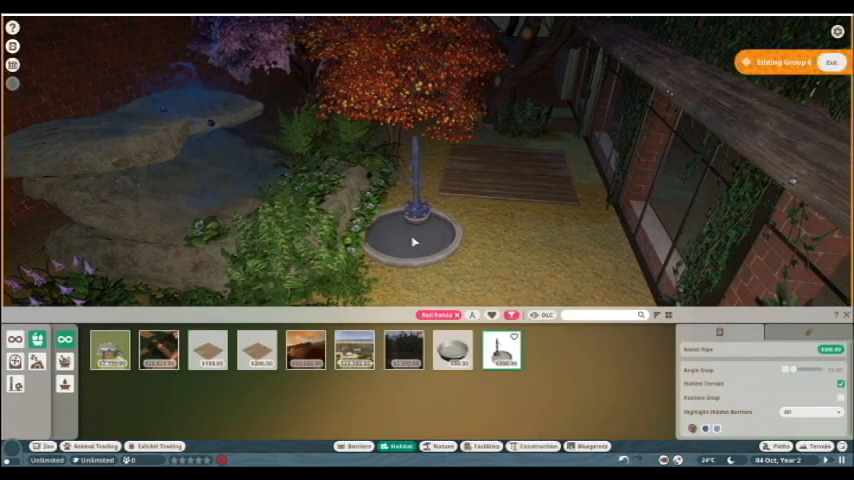
left_click(415, 242)
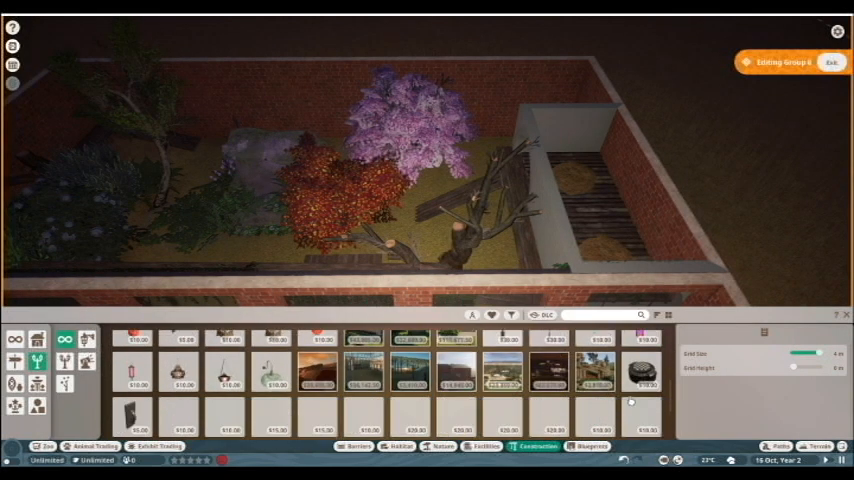
- Select Glass House Roof Arch Corner from the glass house roof pieces
left_click(643, 358)
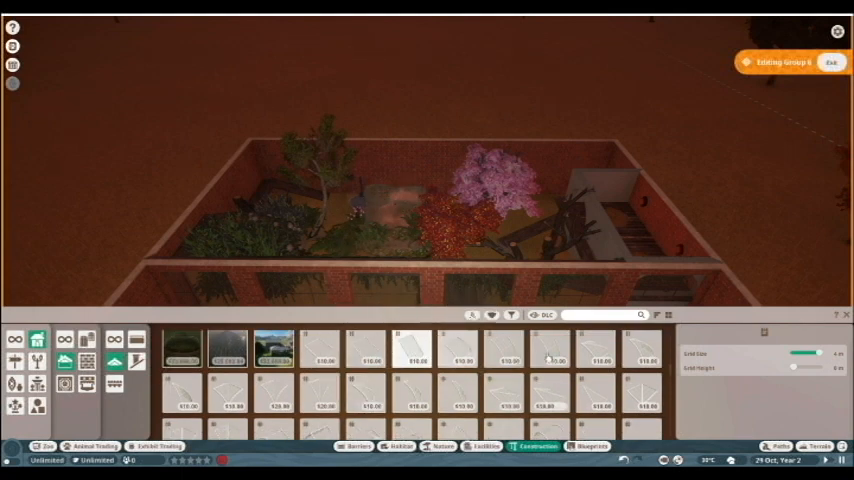
mouse_move(597, 350)
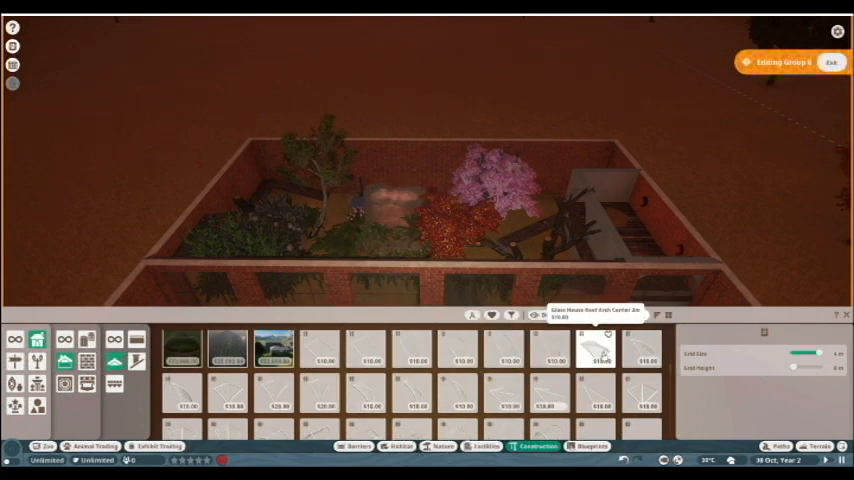
left_click(597, 348)
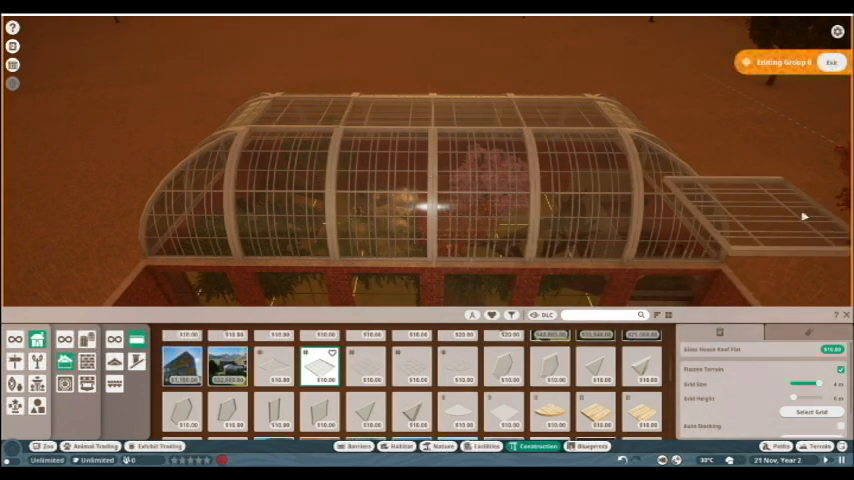
- Select Glass House Roof Flat from the catalogue to add flat panels
left_click(330, 135)
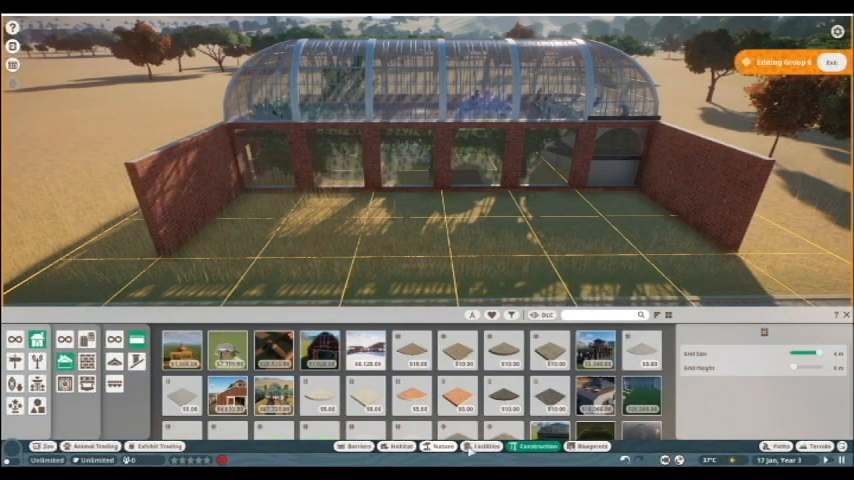
- Hang dark education boards from Facilities on the side walls, then pick Educational Speaker
left_click(485, 445)
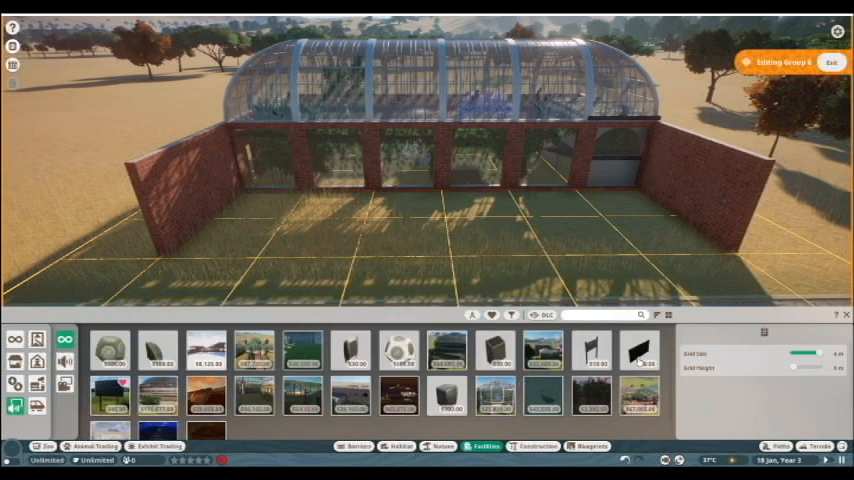
left_click(640, 350)
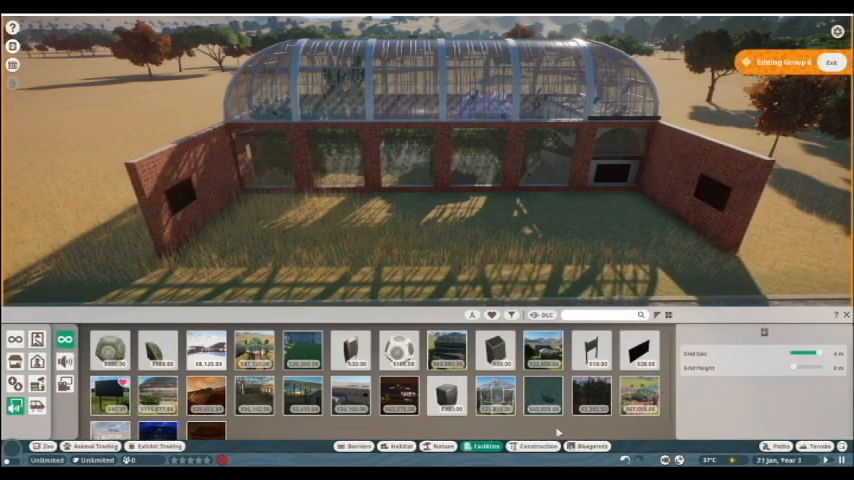
mouse_move(400, 350)
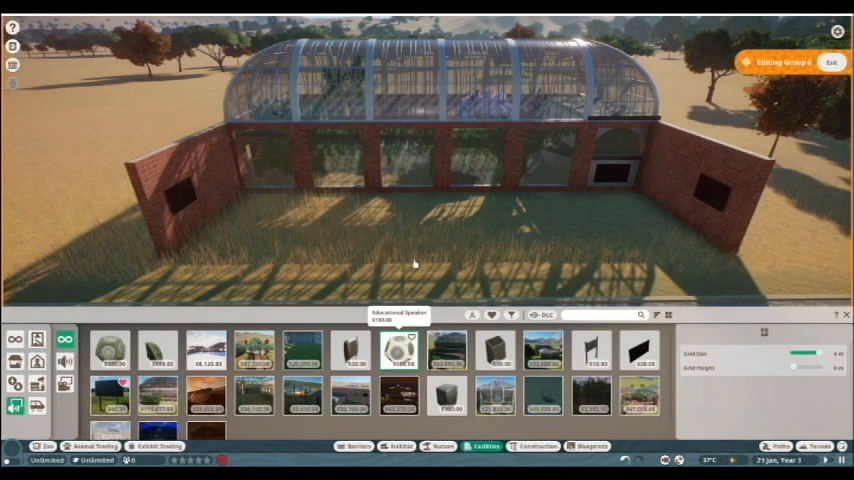
left_click(398, 350)
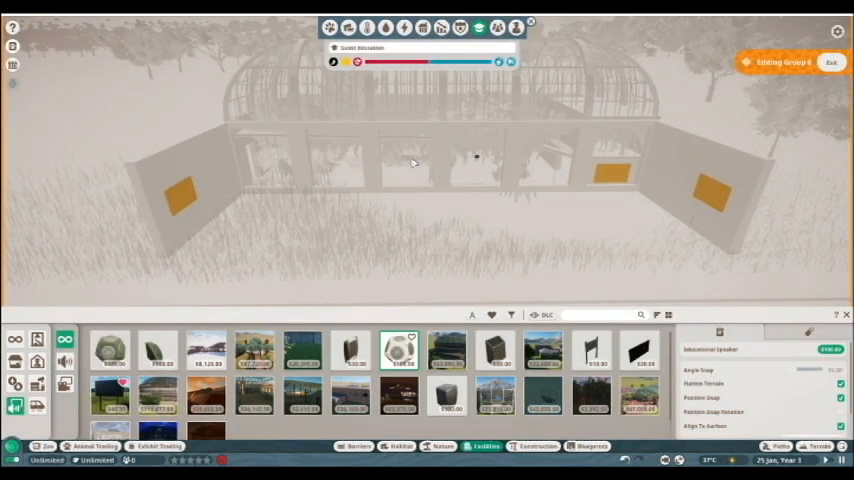
mouse_move(522, 202)
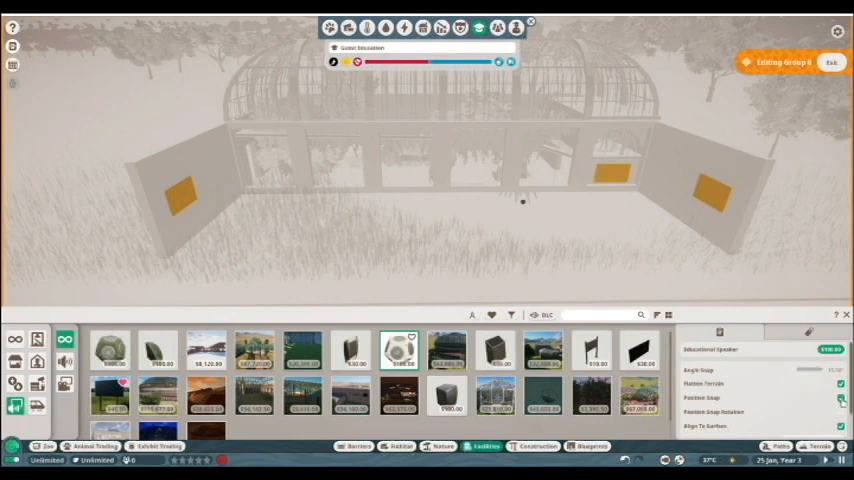
mouse_move(447, 135)
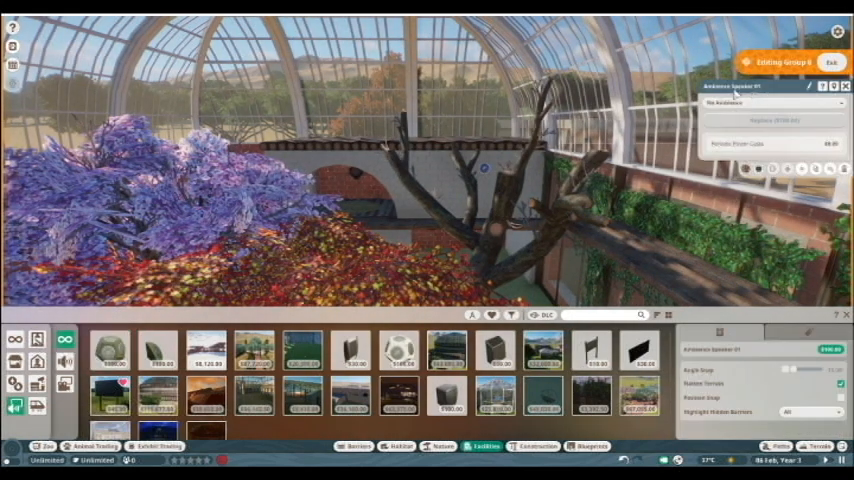
- Choose a soundscape from Ambience Speaker 01's ambience dropdown
left_click(775, 103)
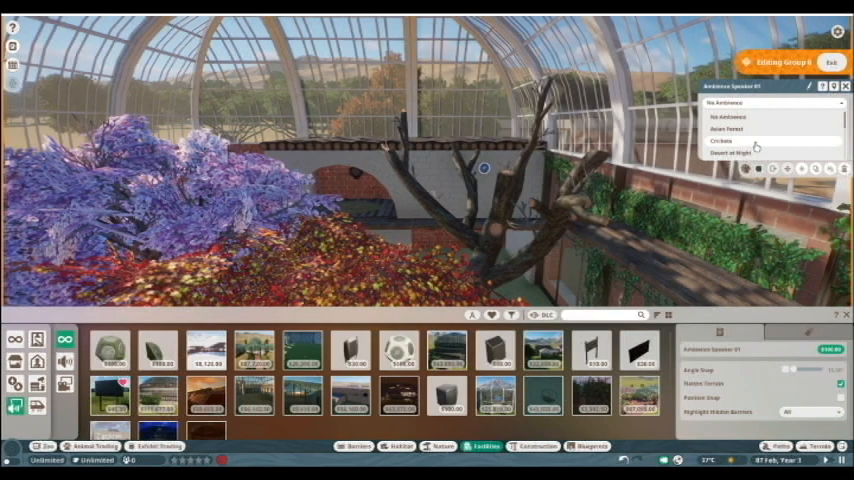
left_click(721, 140)
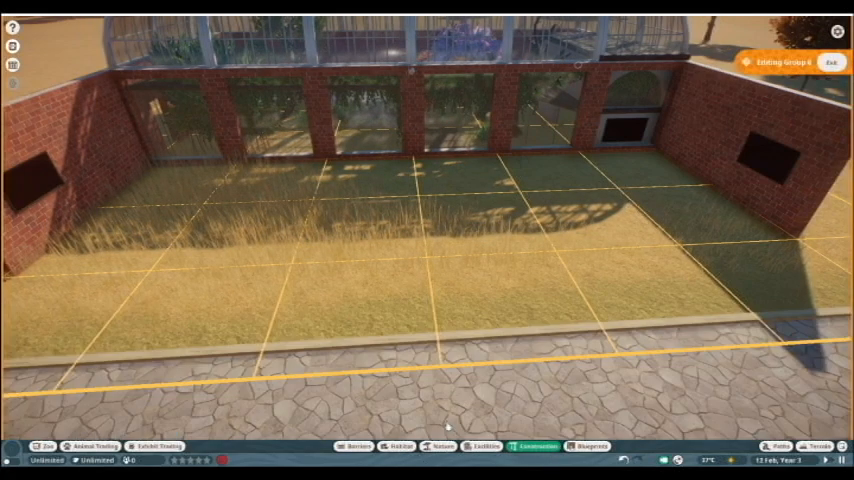
- Pick a brick arch piece for the arcade along the path
left_click(537, 446)
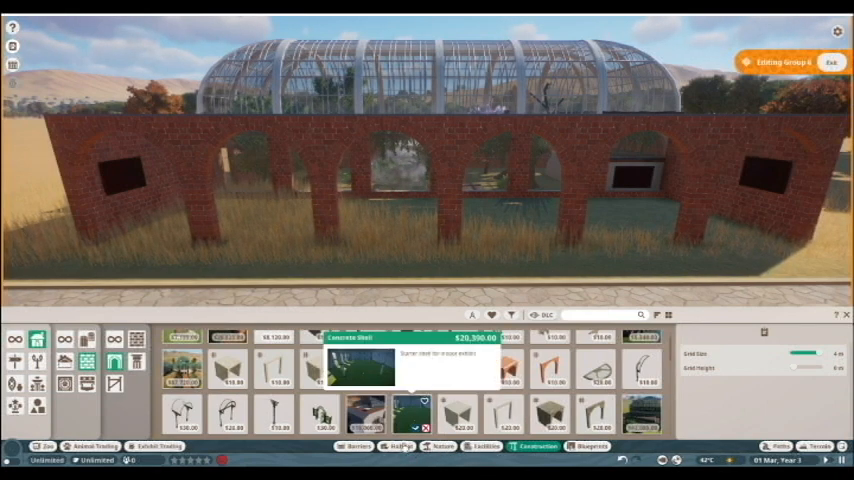
- Place a 2 m brick wall section from Barriers by the arches
left_click(357, 446)
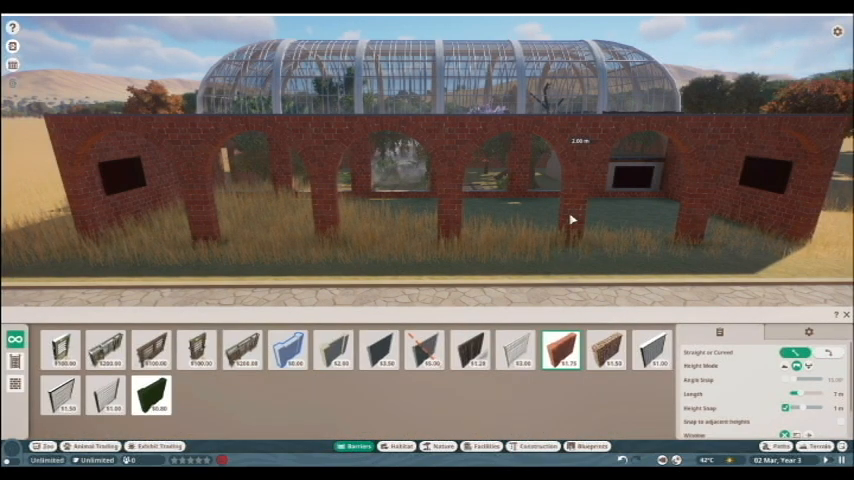
left_click(291, 350)
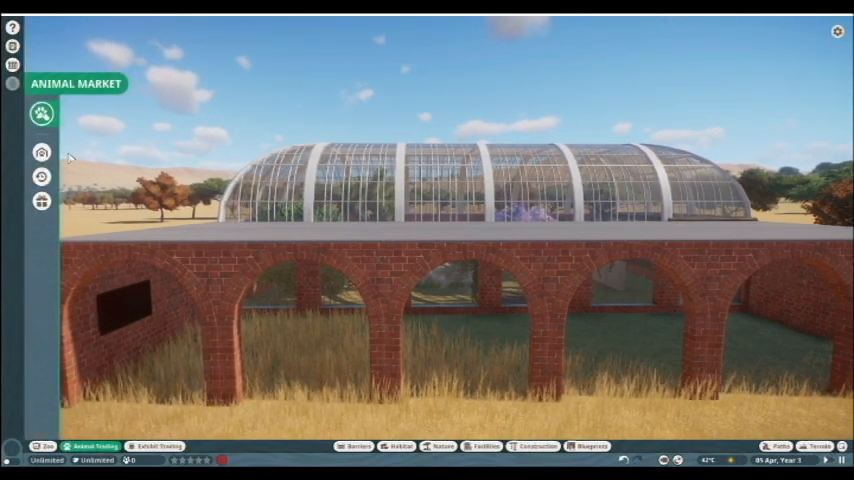
- Adopt red pandas Jiaying and Guangli from the Animal Market listings
left_click(41, 113)
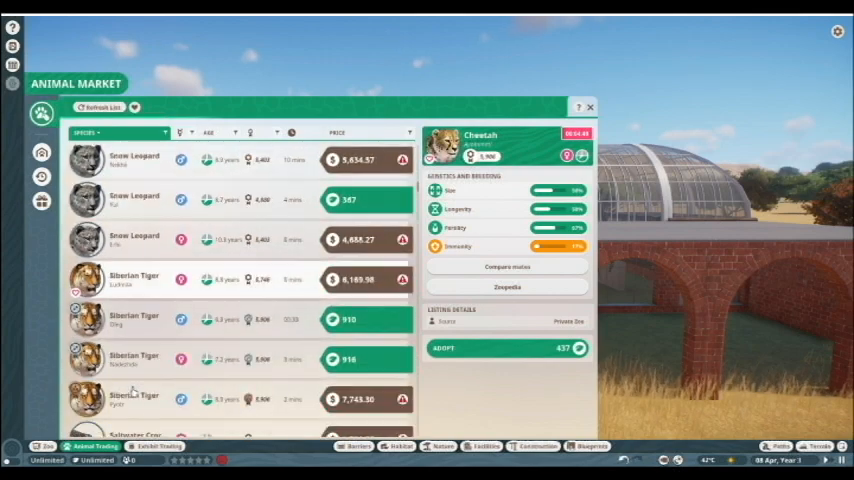
scroll("down", 3)
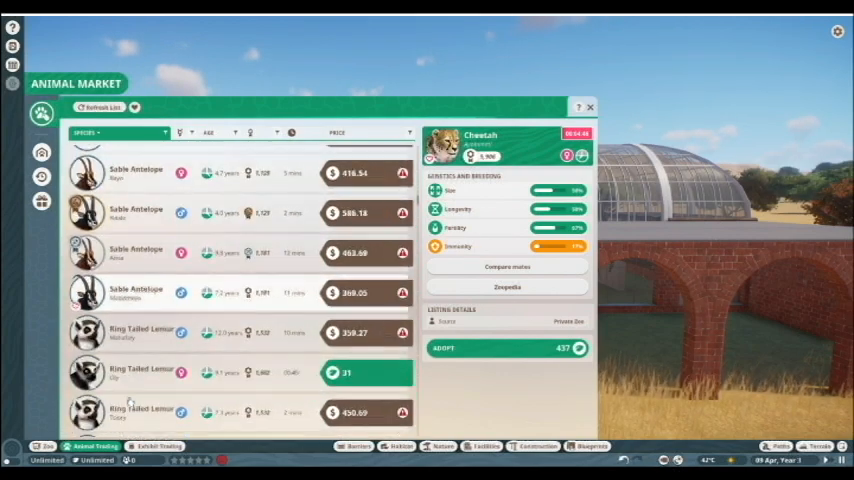
scroll("down", 3)
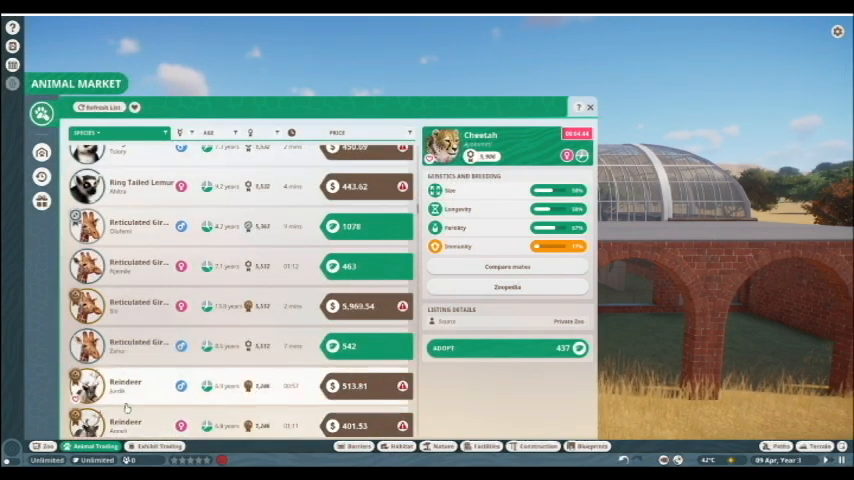
scroll("down", 3)
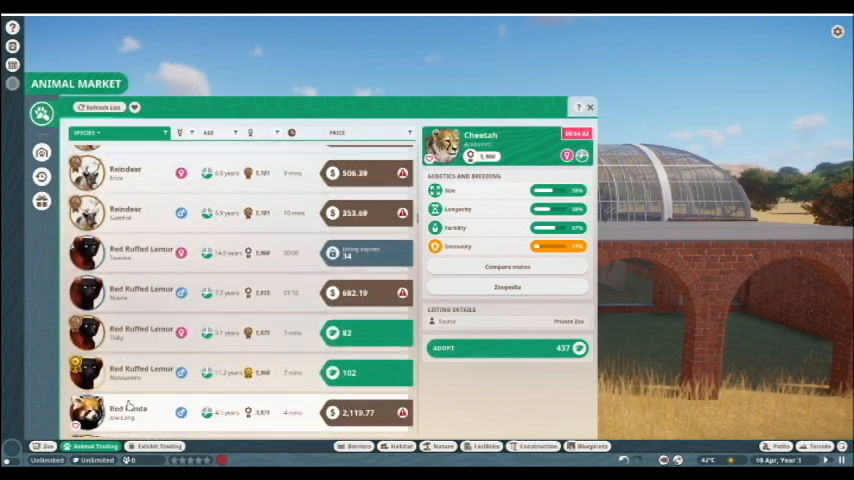
scroll("down", 3)
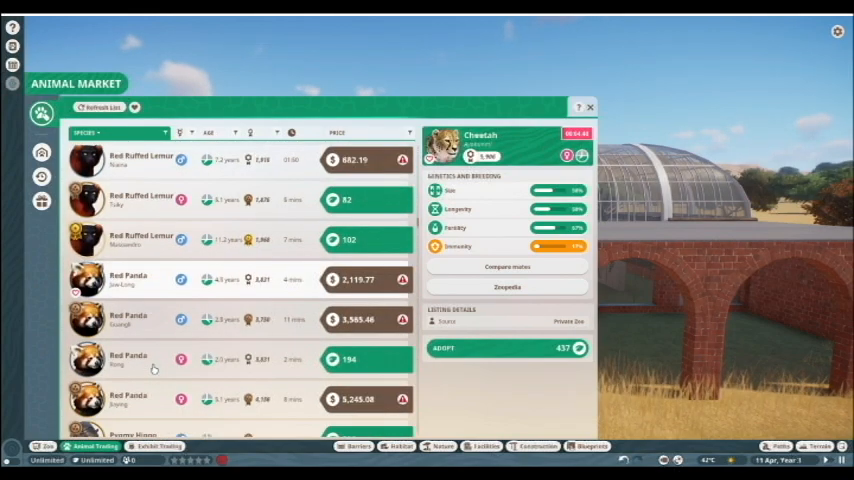
left_click(130, 359)
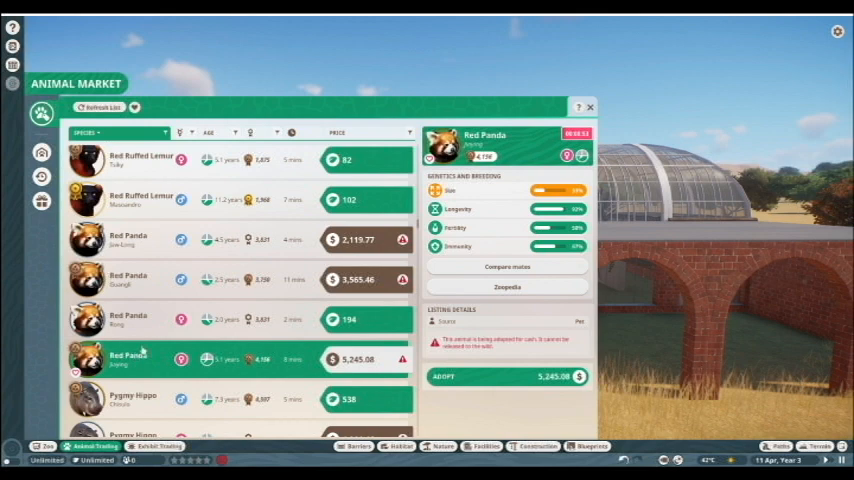
left_click(128, 279)
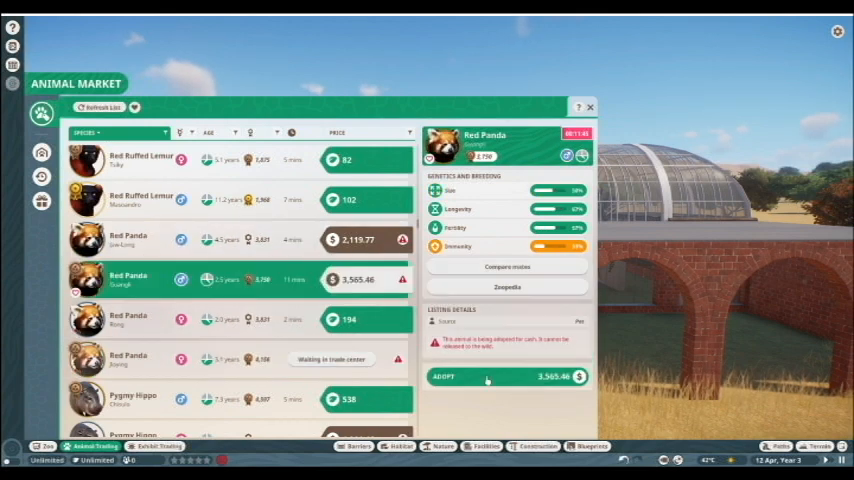
left_click(507, 376)
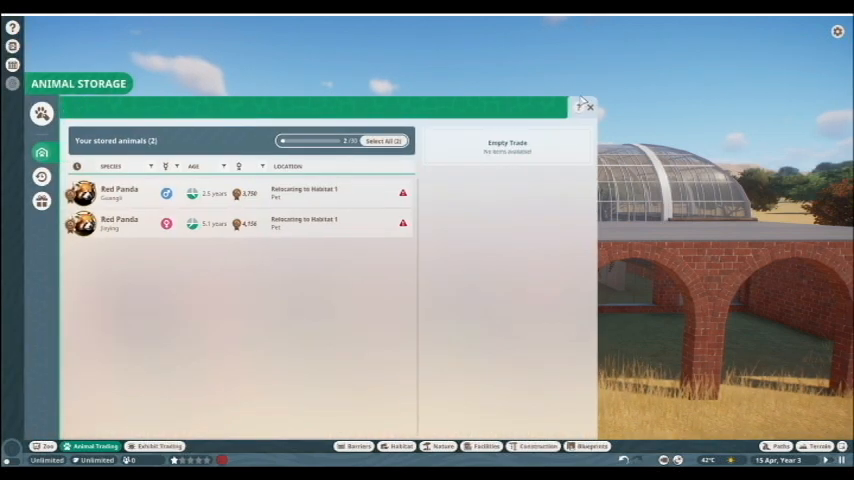
- Close Animal Storage and draw a guest path stretch beside the building
left_click(589, 106)
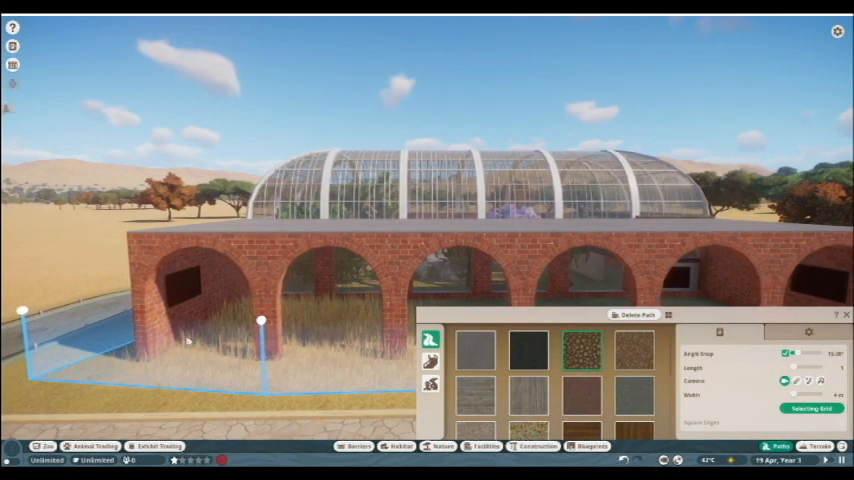
left_click(808, 408)
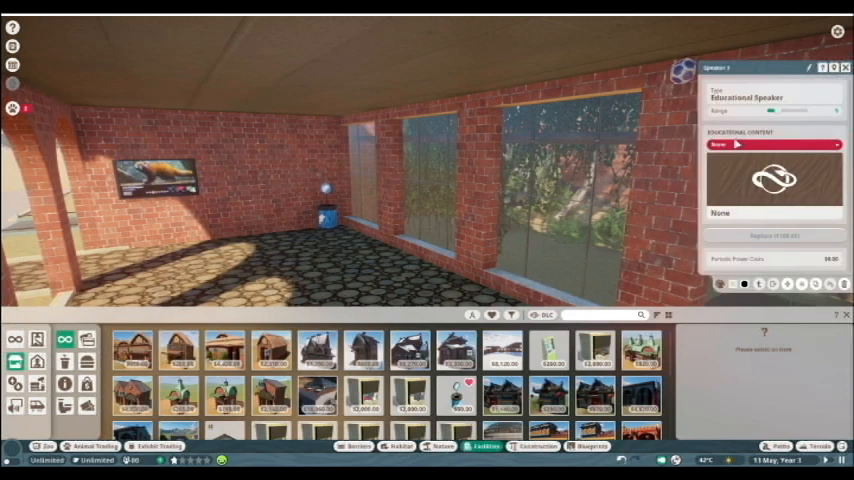
- Pick the educational speaker's content, then close the education board details
left_click(775, 144)
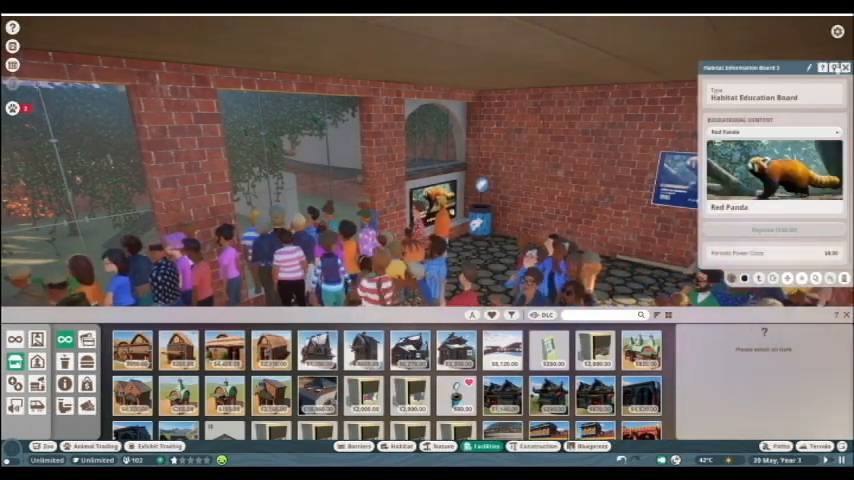
left_click(845, 67)
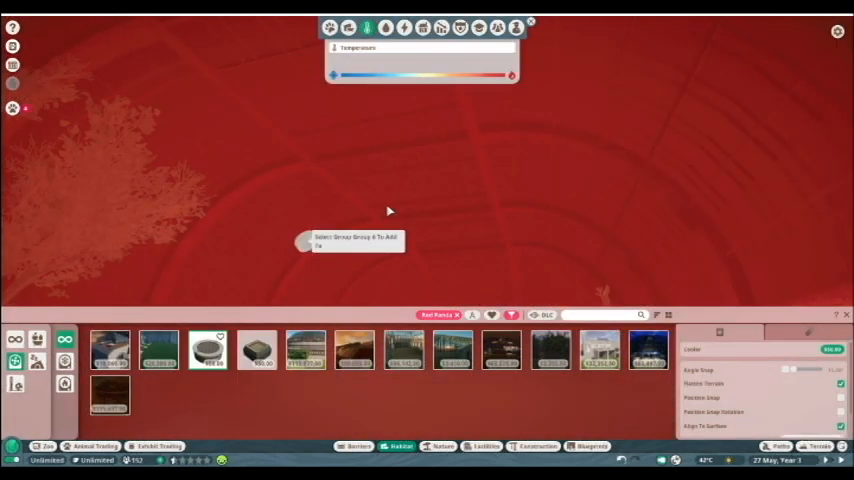
mouse_move(480, 140)
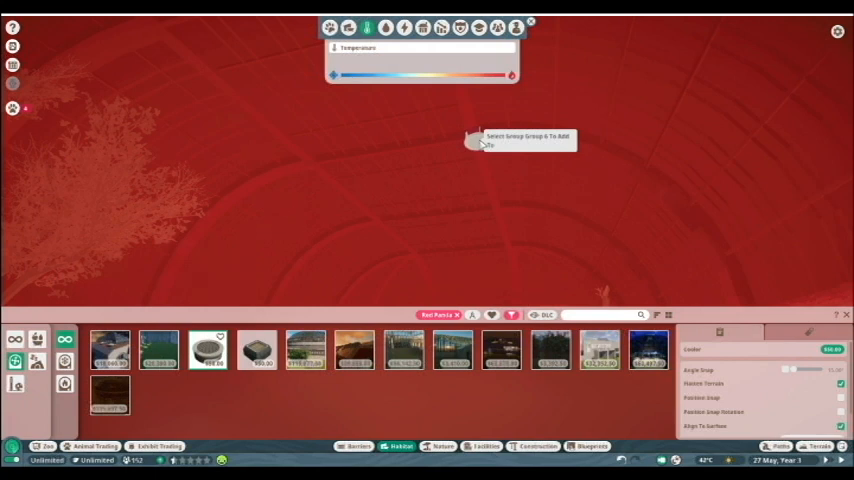
- Place a Cooler inside the red panda enclosure
left_click(478, 142)
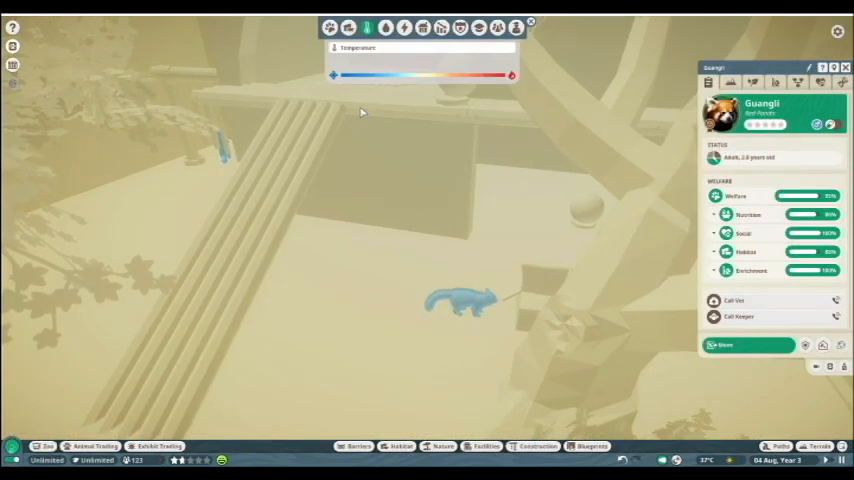
- Show Guangli's Traversable Area overlay, then open a placed group for editing
left_click(329, 27)
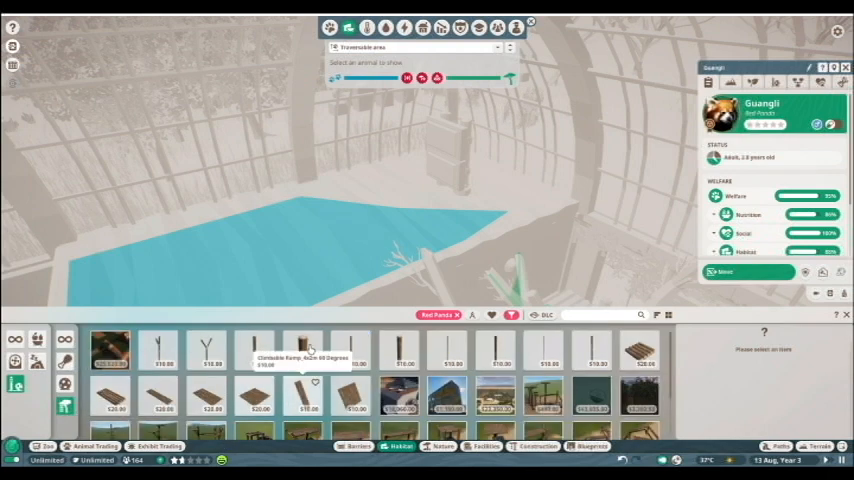
left_click(305, 350)
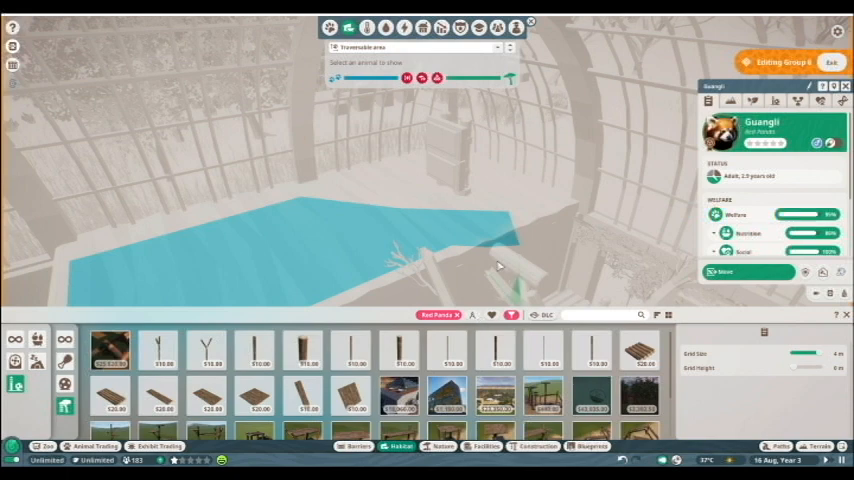
mouse_move(466, 265)
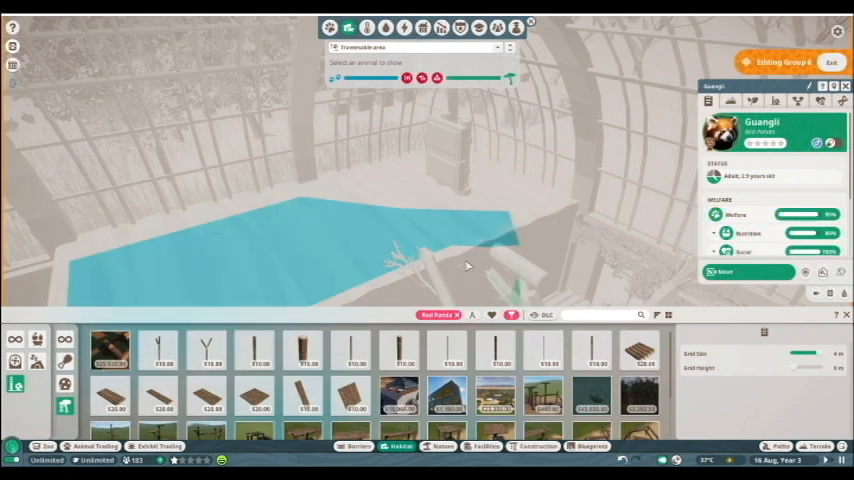